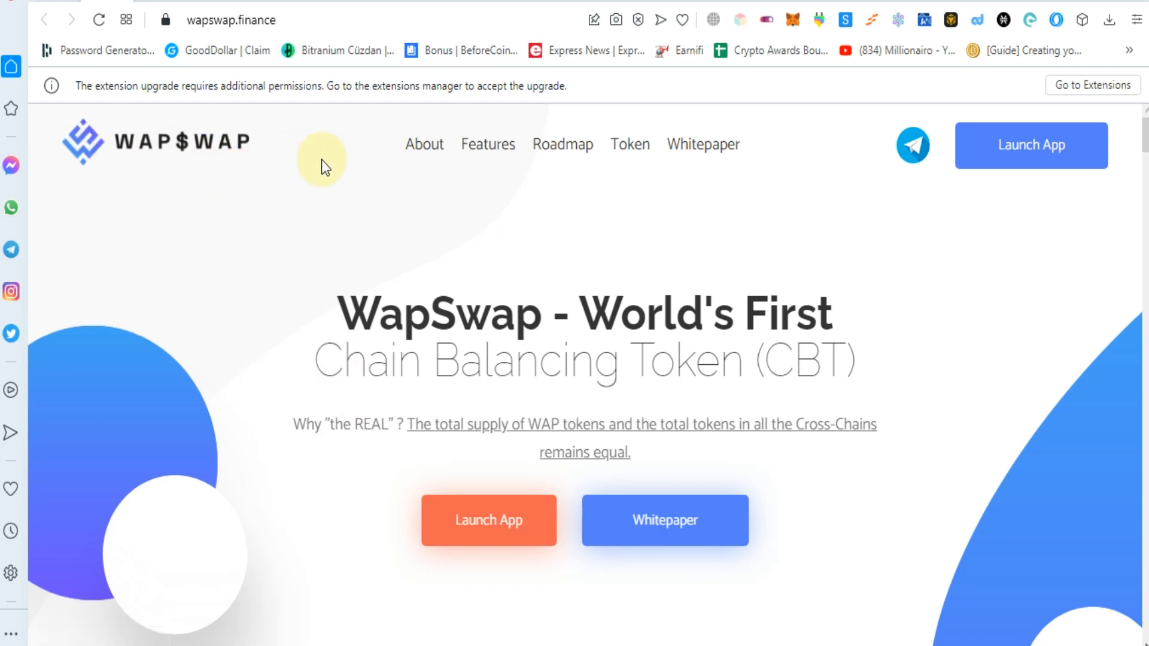
pyautogui.moveTo(689, 345)
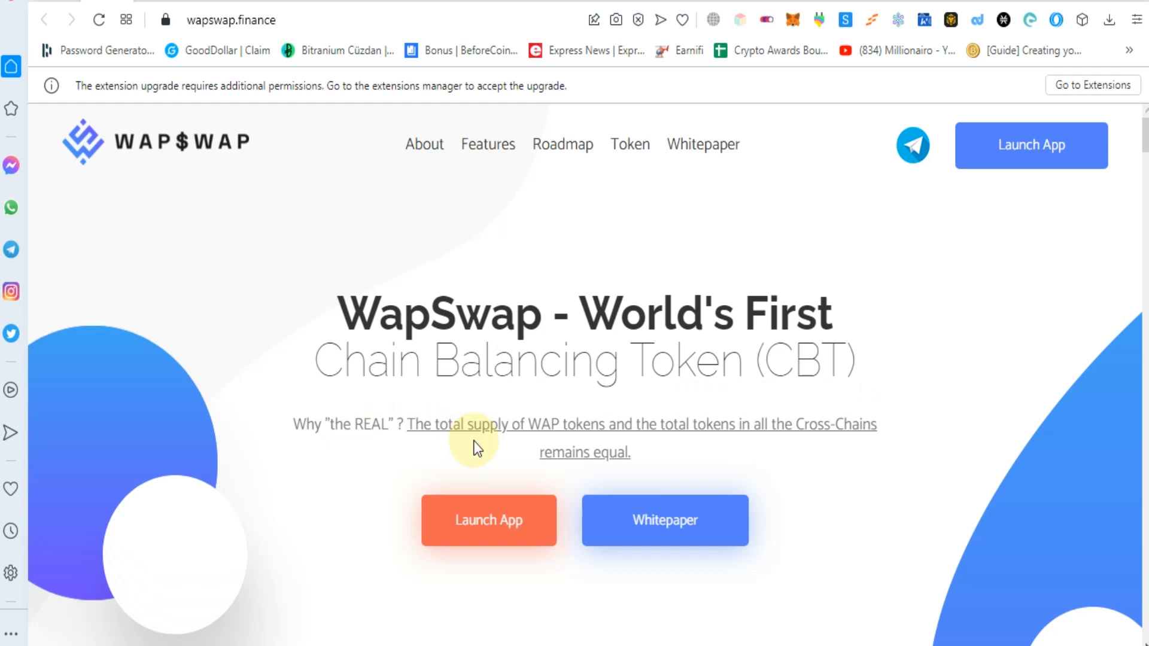
pyautogui.moveTo(578, 442)
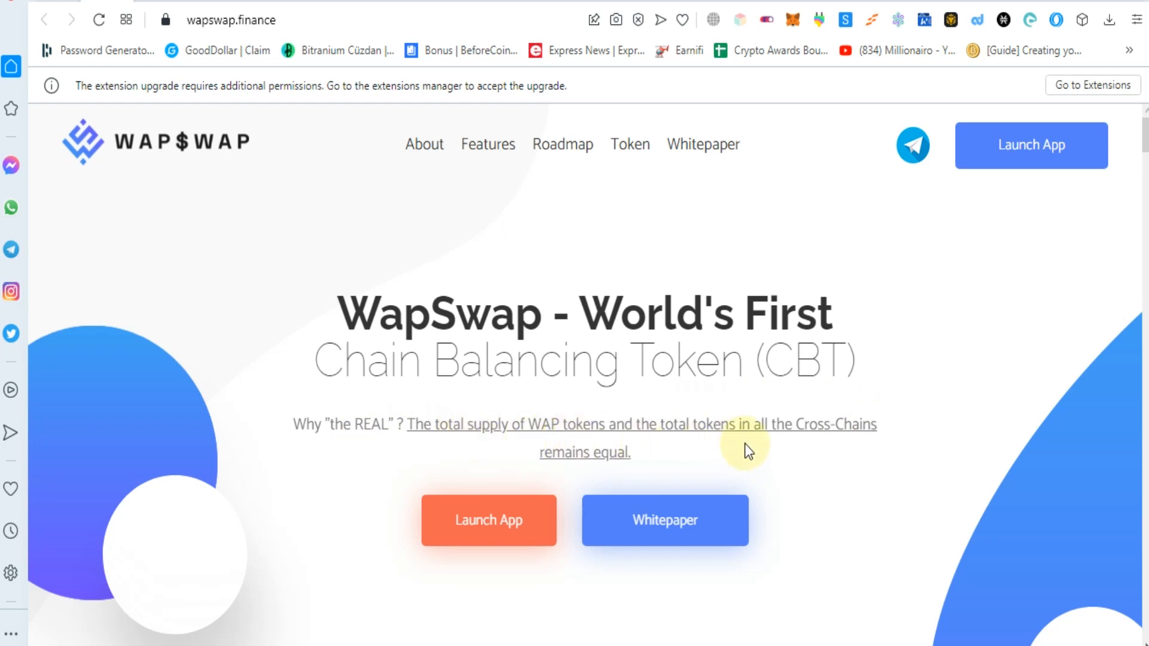
pyautogui.moveTo(679, 478)
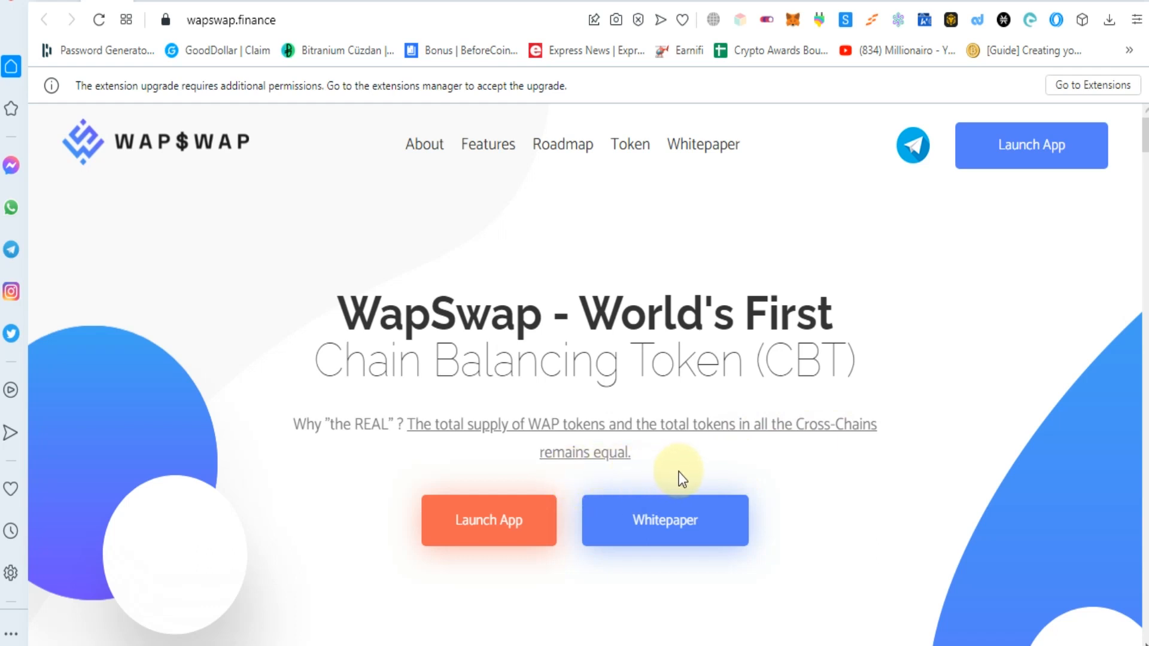
pyautogui.moveTo(165, 6)
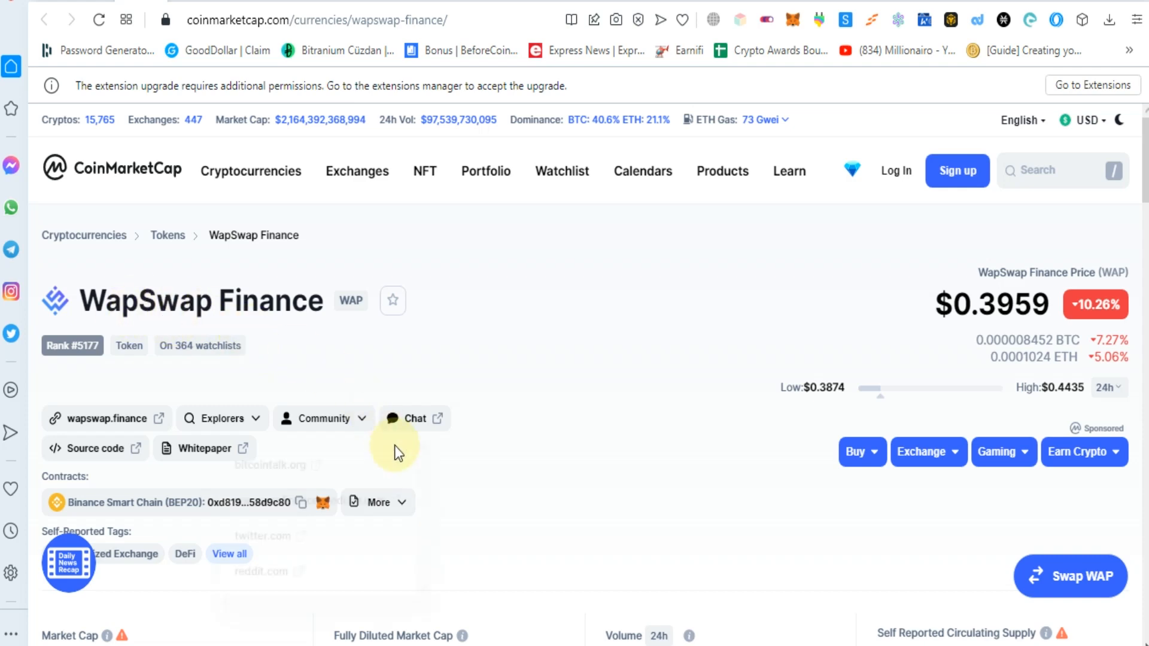
# Open the Market tab listing the single PancakeSwap (V2) WAP/WBNB pair at $0.395.
pyautogui.scroll(-3)
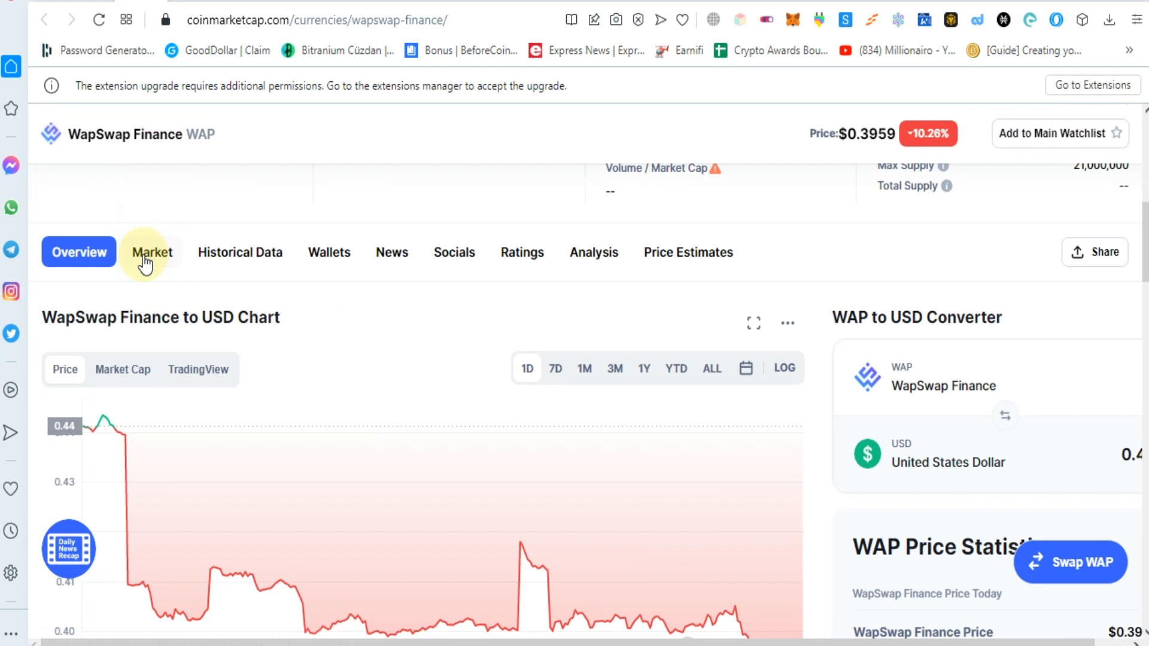
pyautogui.click(151, 251)
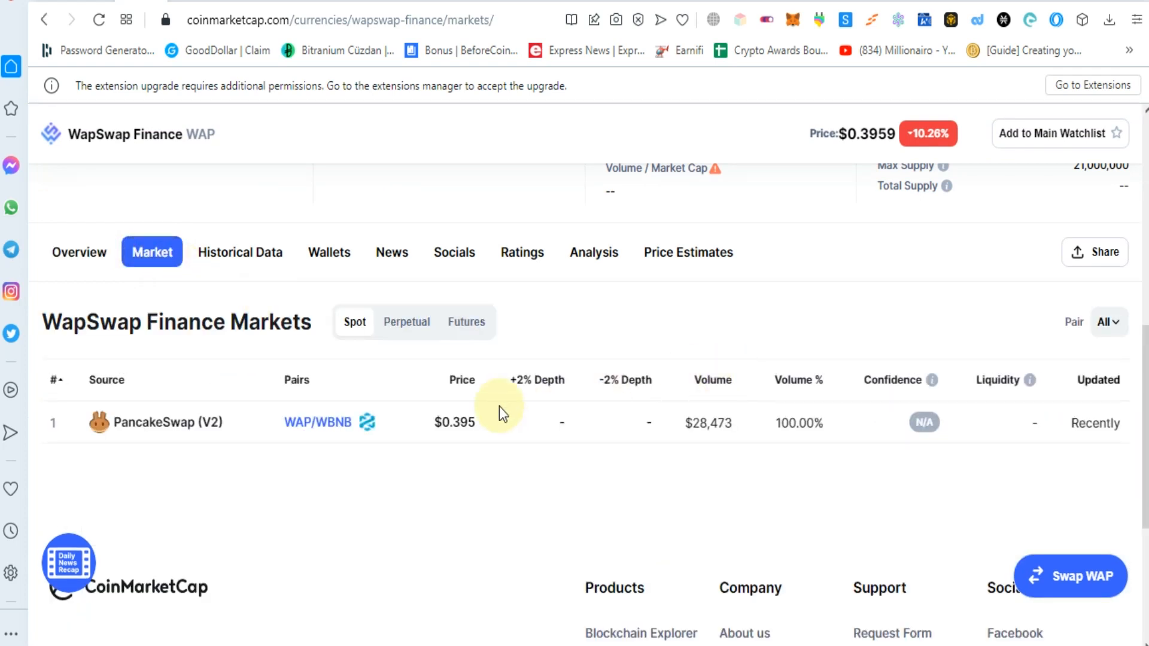
pyautogui.moveTo(317, 421)
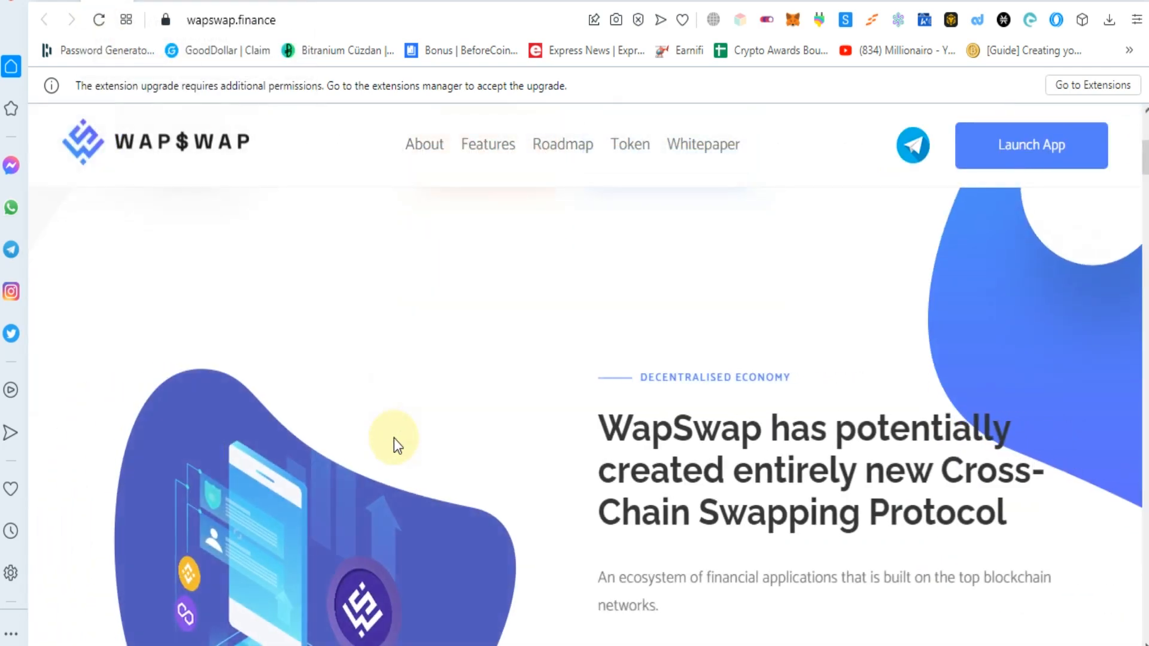
pyautogui.moveTo(653, 447)
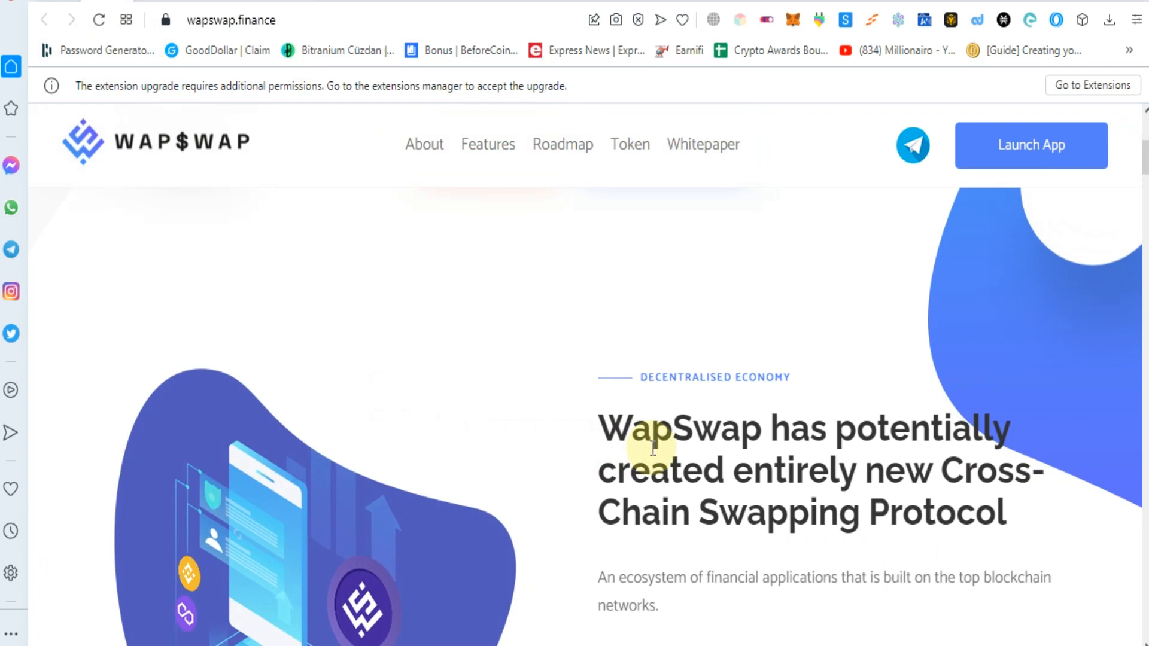
pyautogui.moveTo(822, 490)
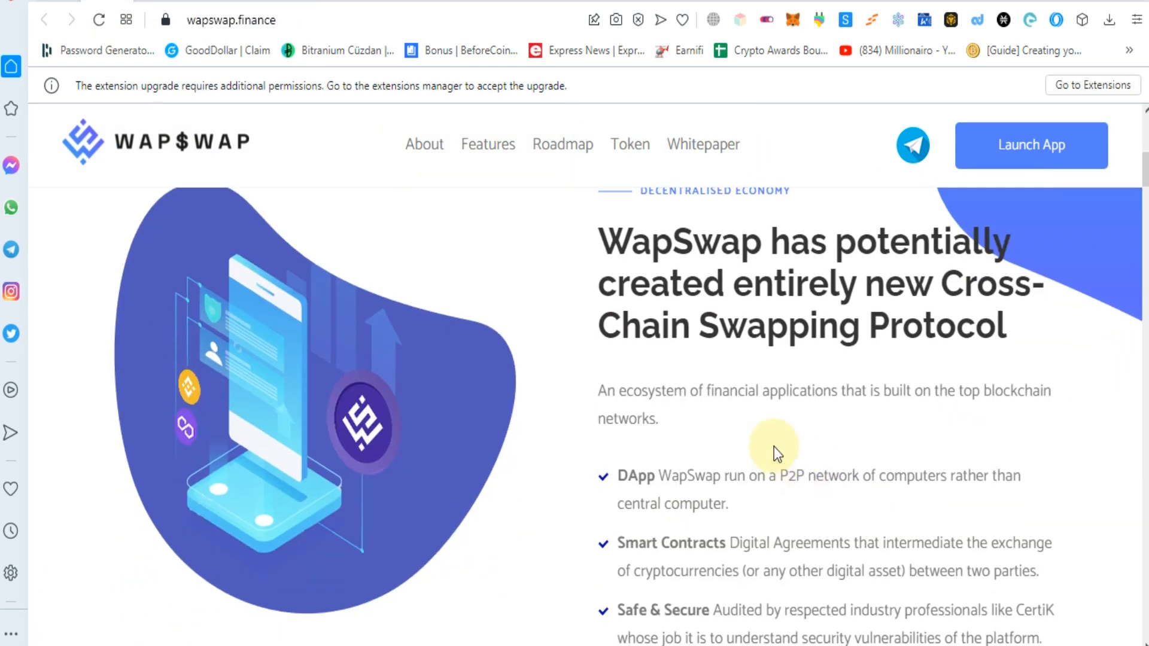
# Scroll the WapSwap site to the cross-chain section with DApp, Smart Contracts, Safe & Secure.
pyautogui.scroll(-3)
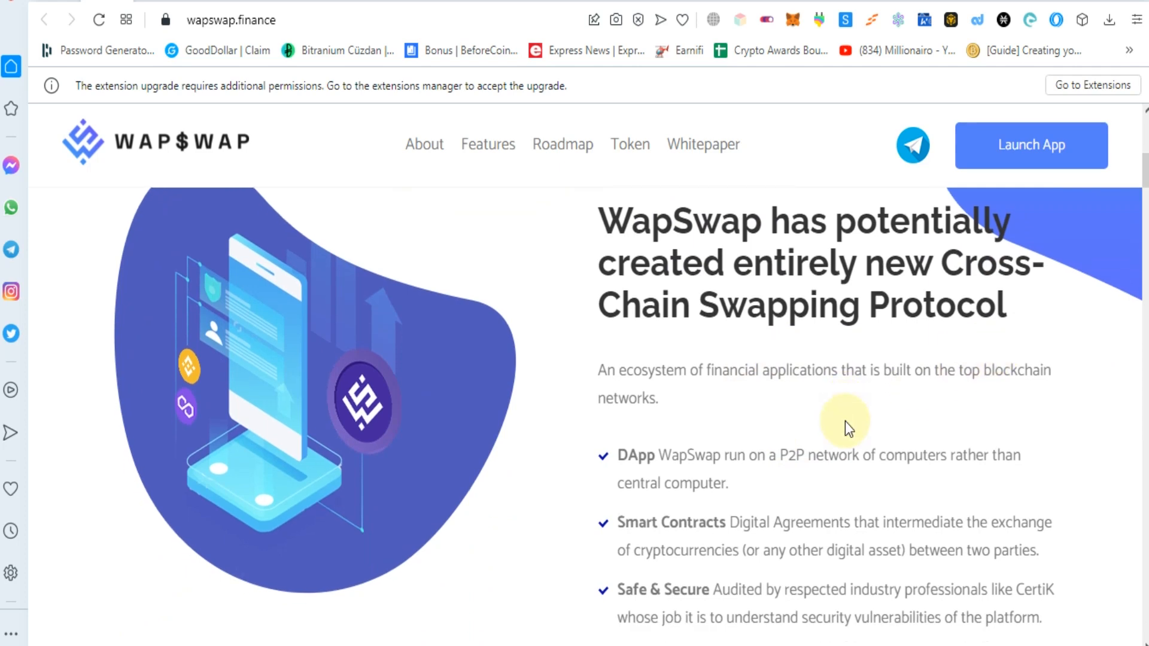
pyautogui.scroll(-3)
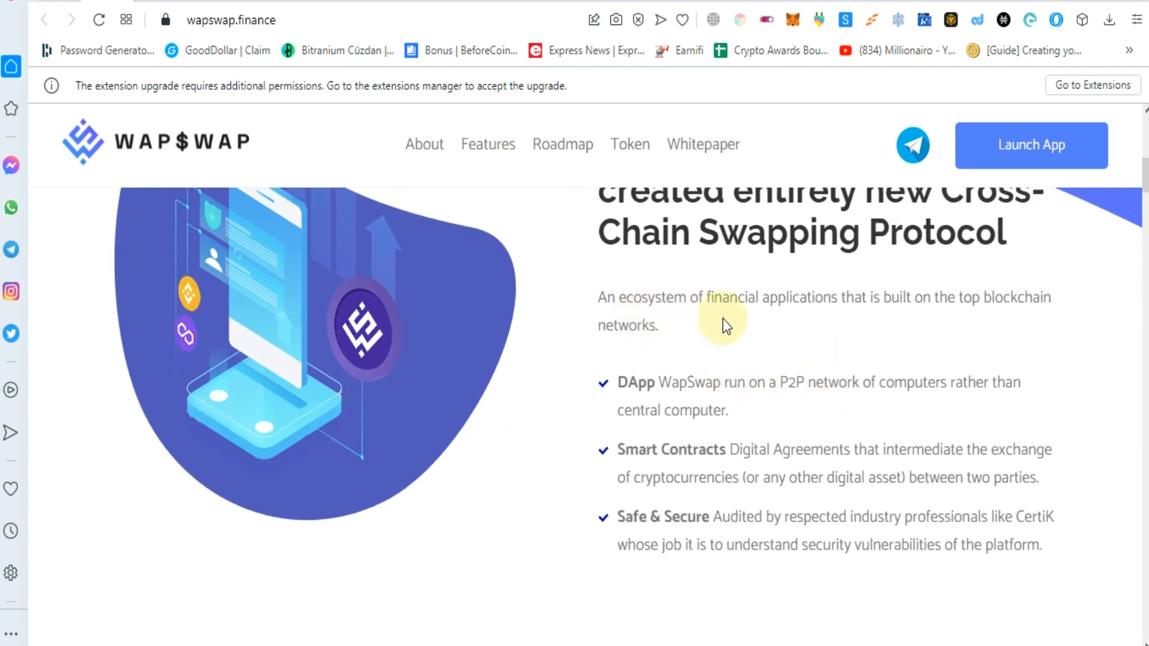
pyautogui.moveTo(892, 323)
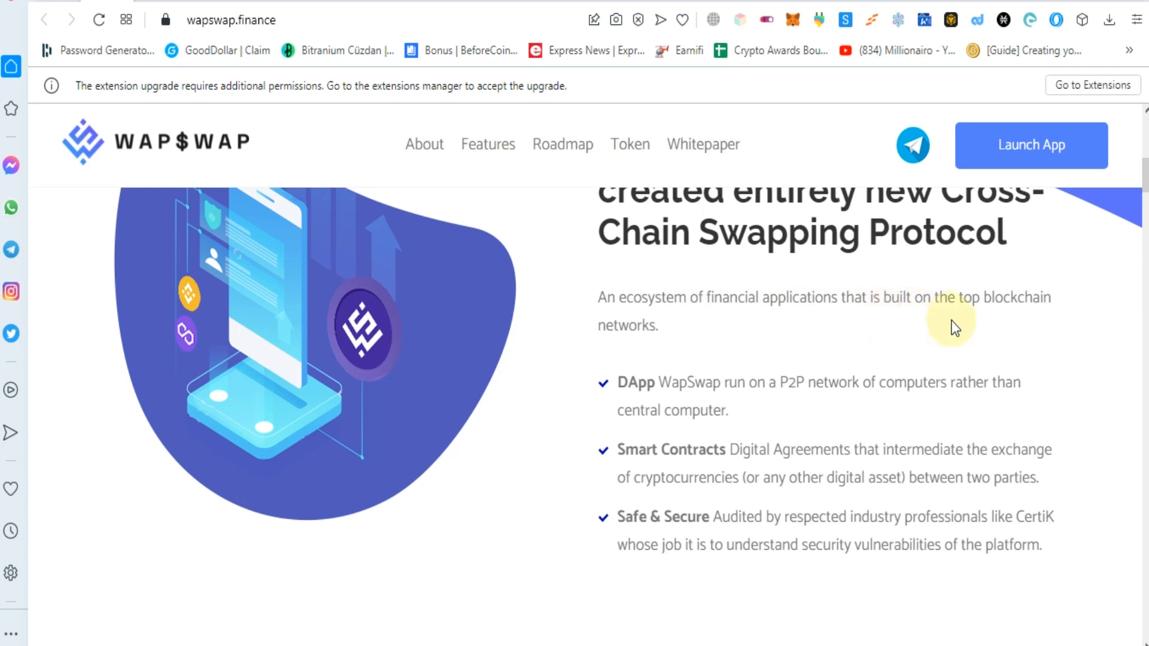
pyautogui.moveTo(669, 373)
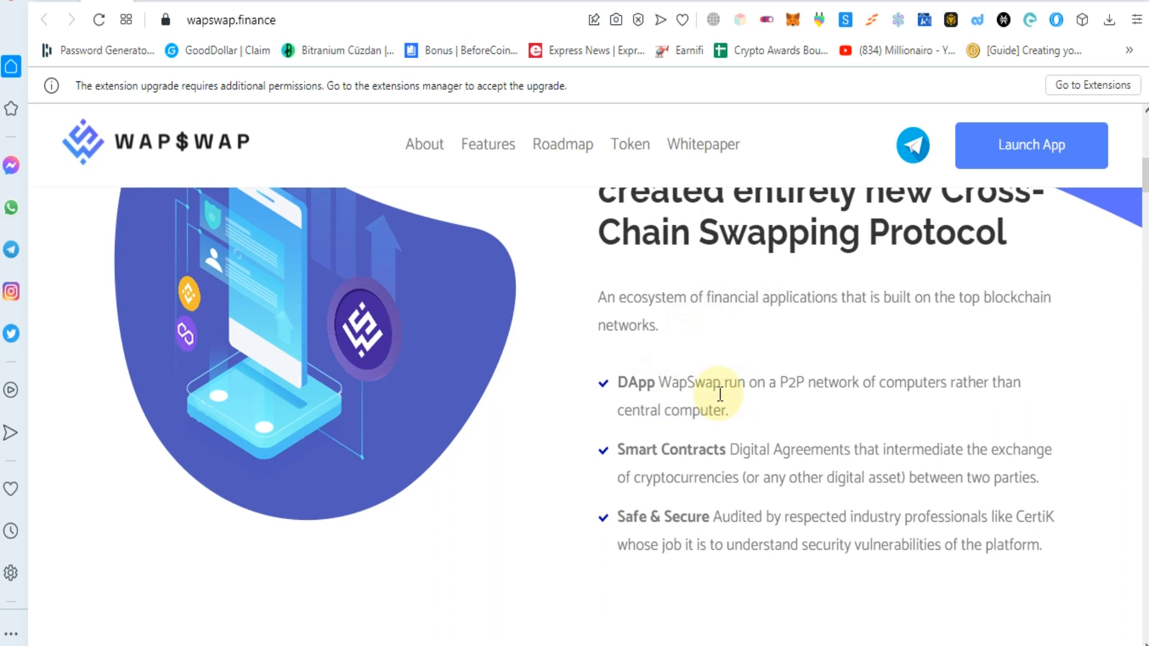
pyautogui.moveTo(839, 407)
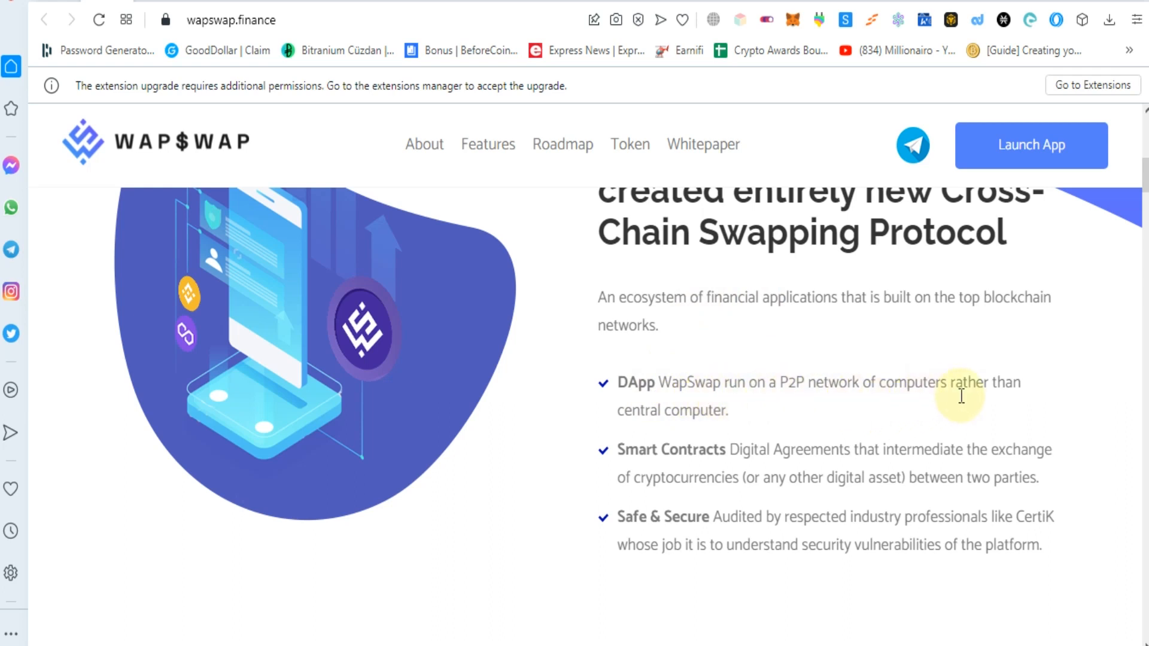
pyautogui.moveTo(727, 425)
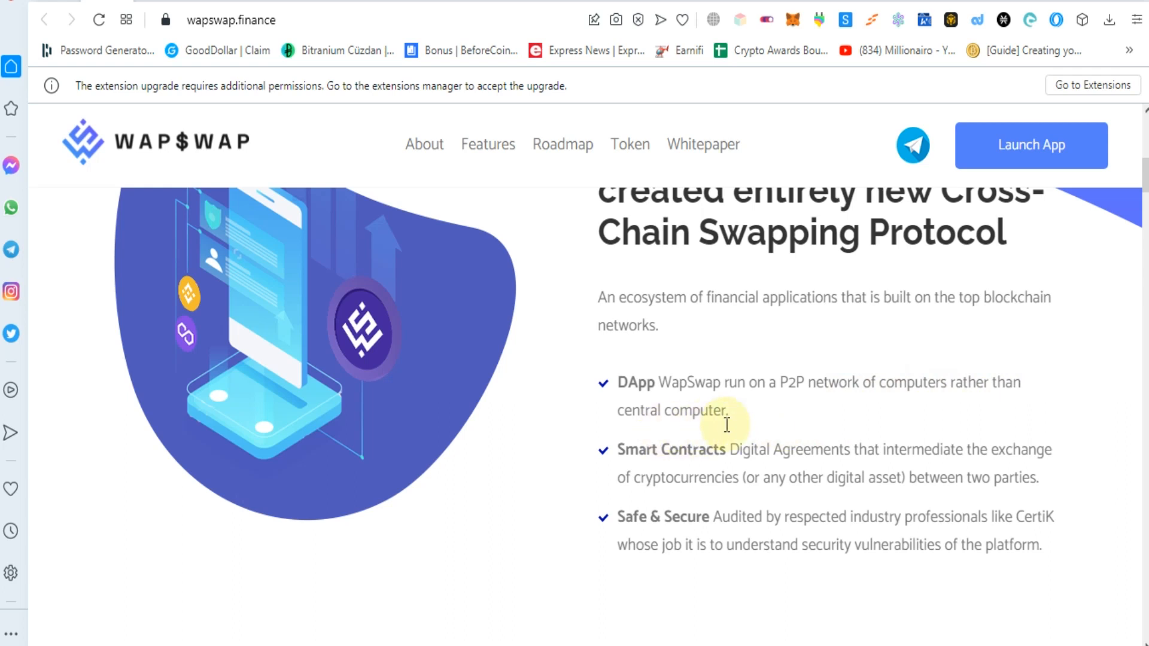
pyautogui.scroll(-3)
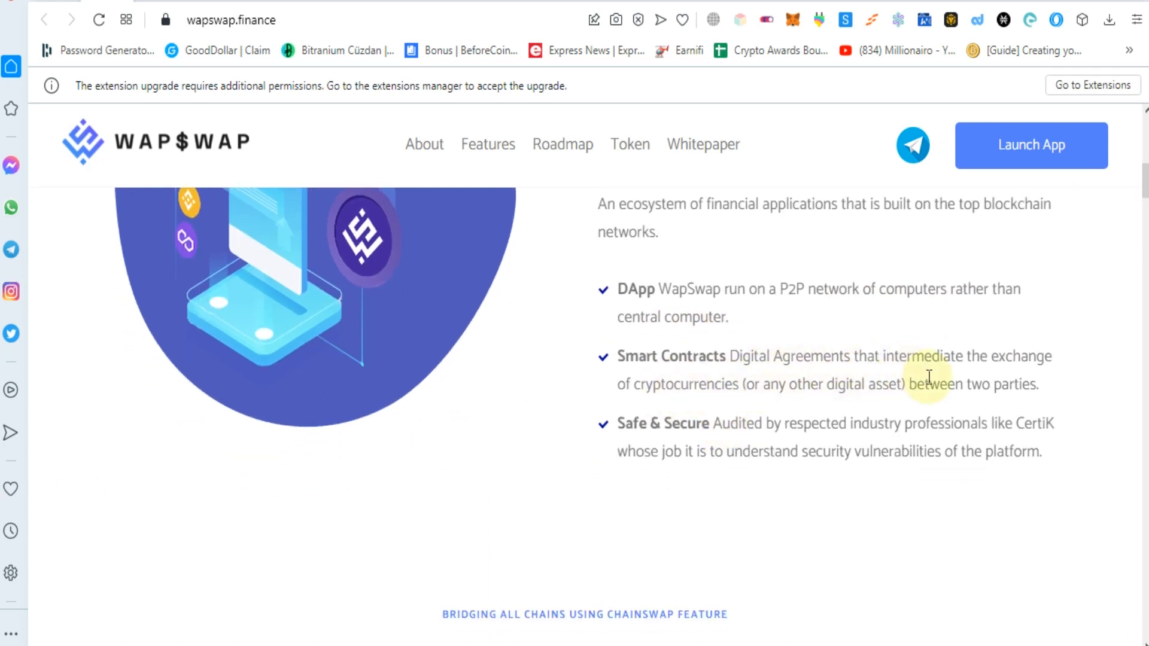
pyautogui.moveTo(1016, 376)
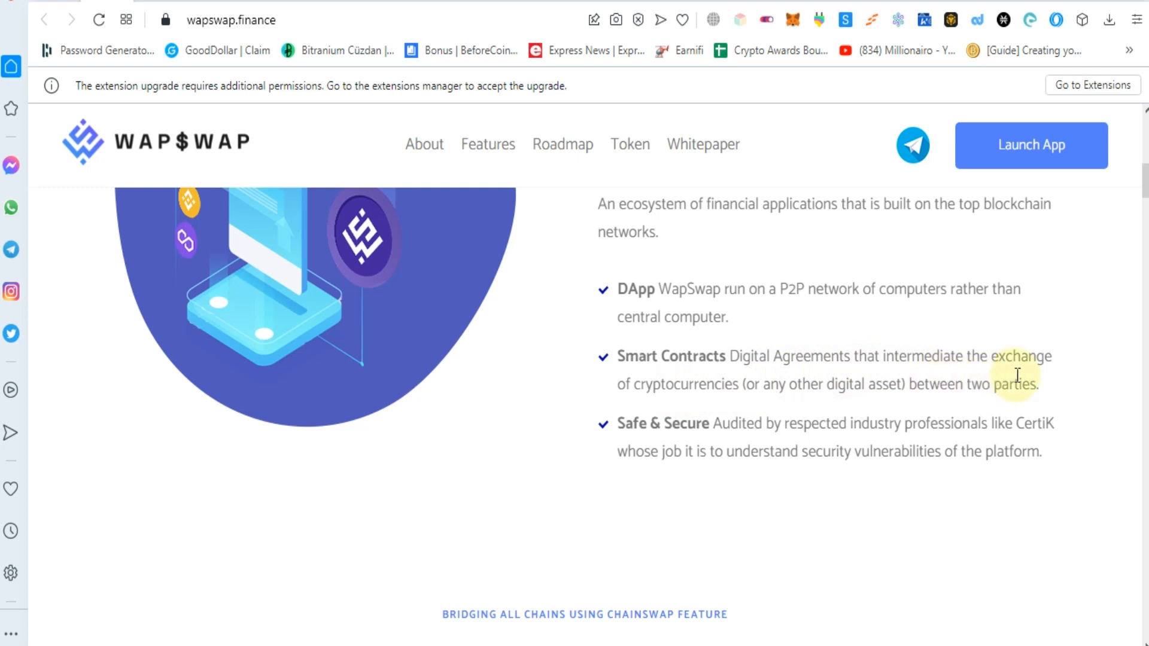
pyautogui.moveTo(758, 395)
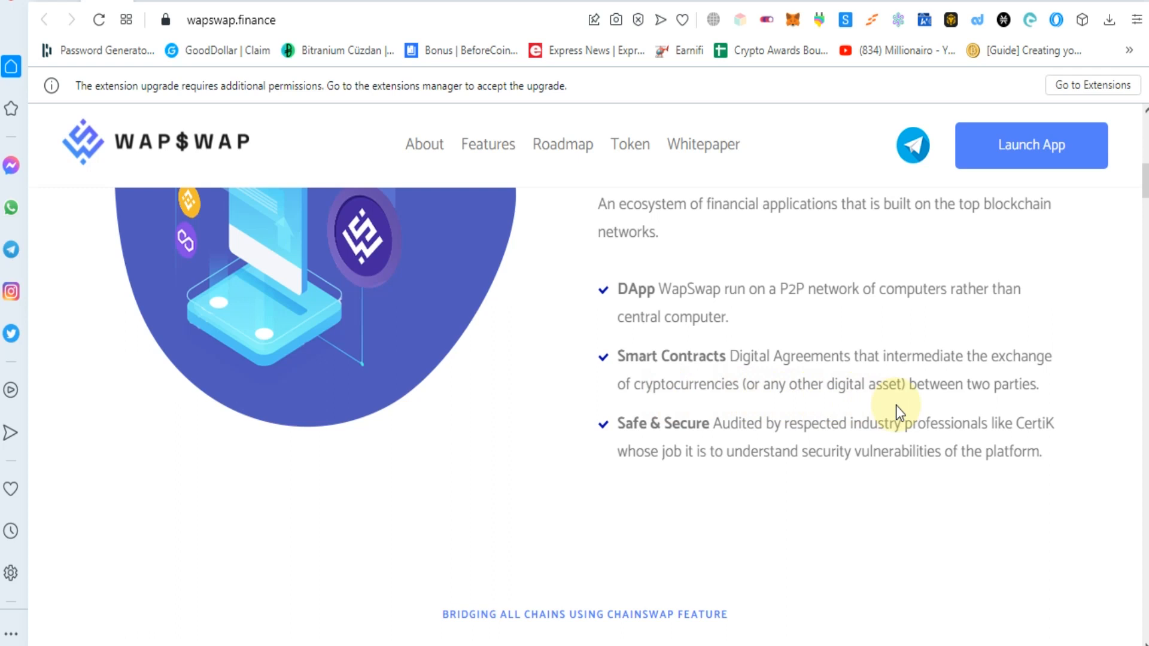
pyautogui.moveTo(903, 453)
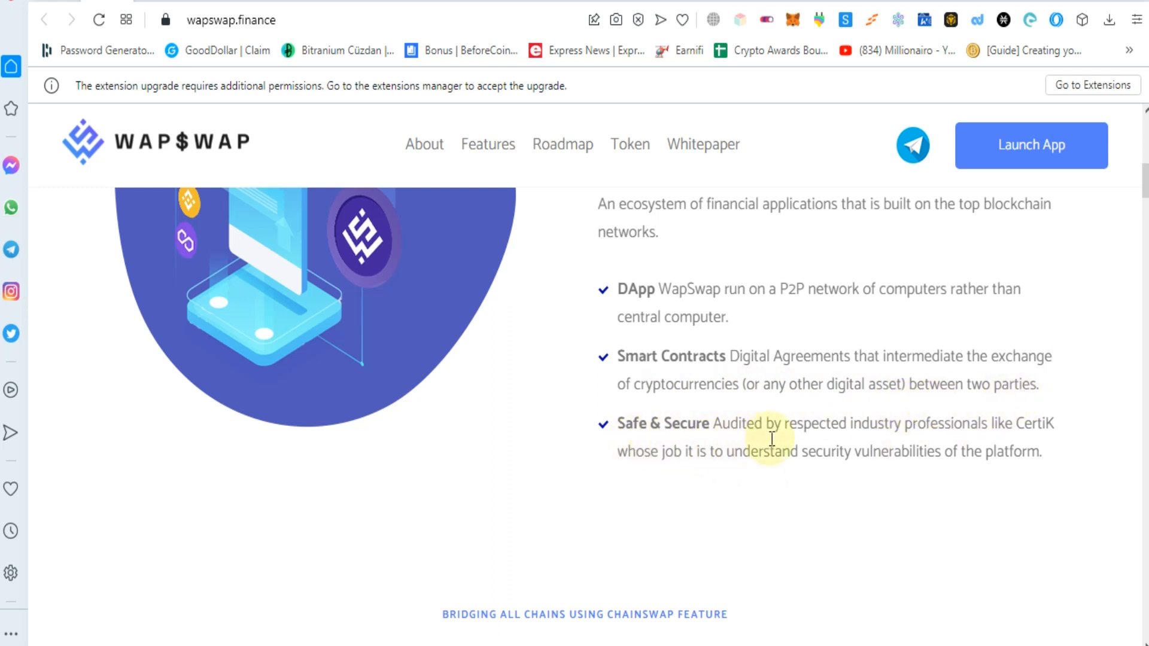
pyautogui.moveTo(975, 453)
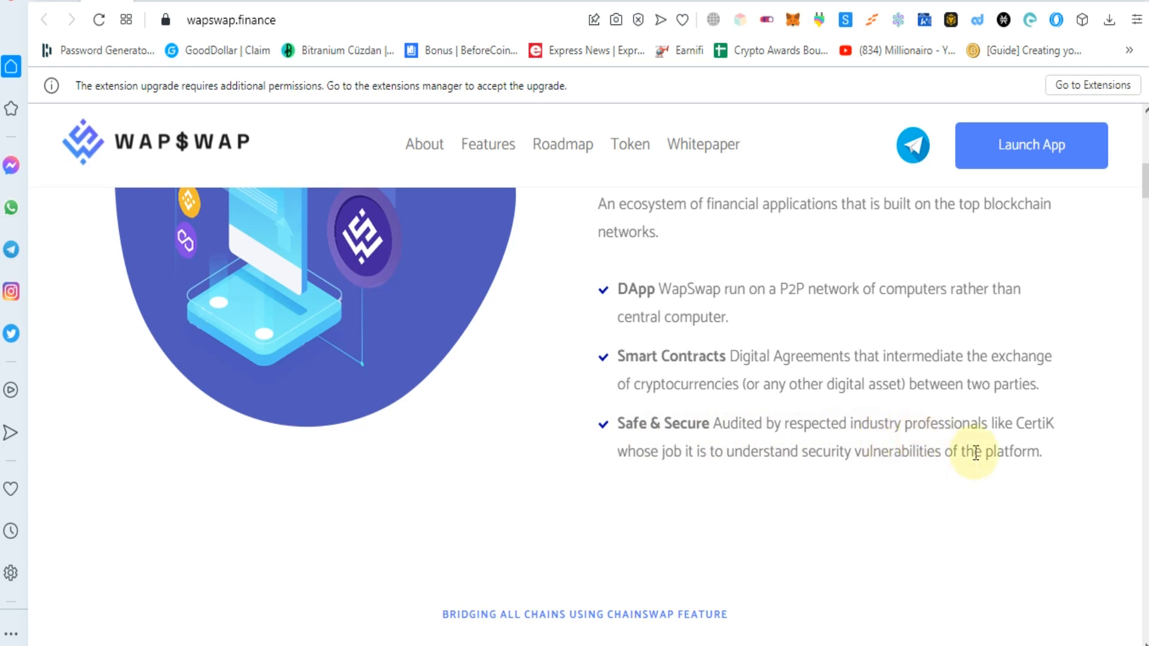
pyautogui.moveTo(1070, 449)
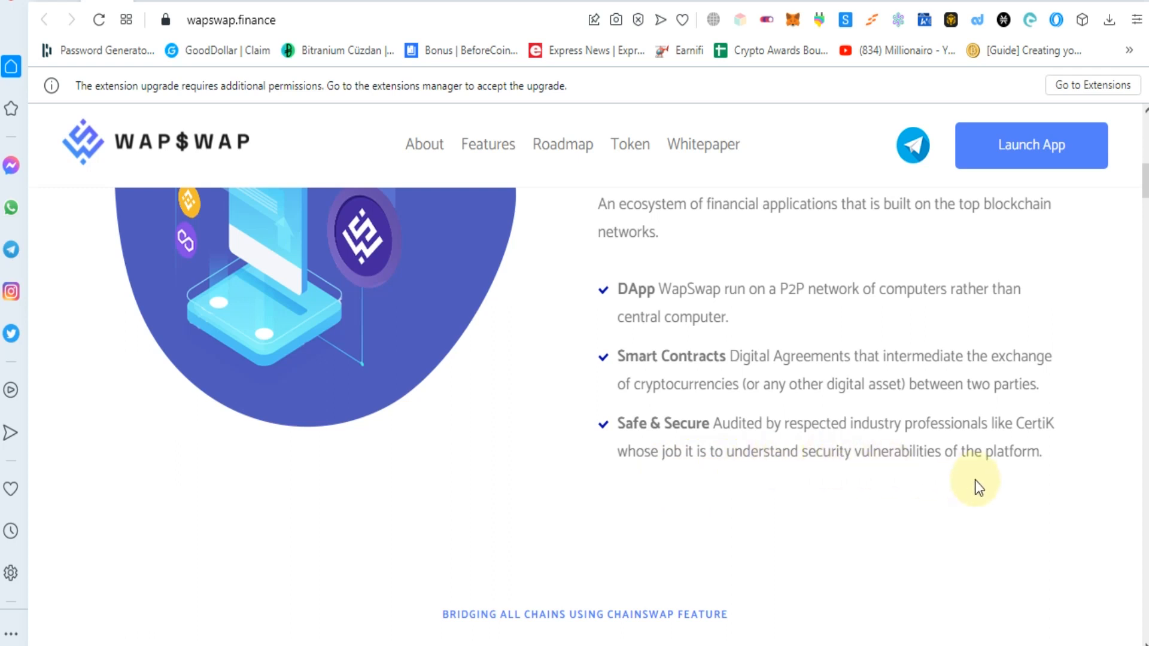
pyautogui.moveTo(921, 480)
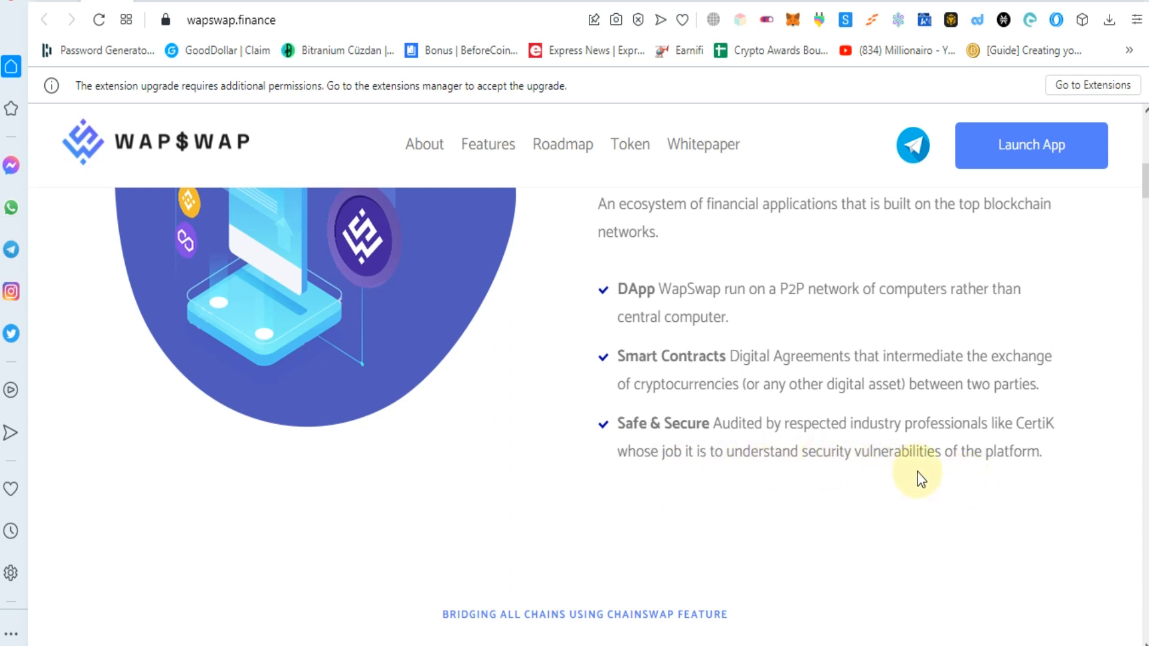
pyautogui.scroll(-3)
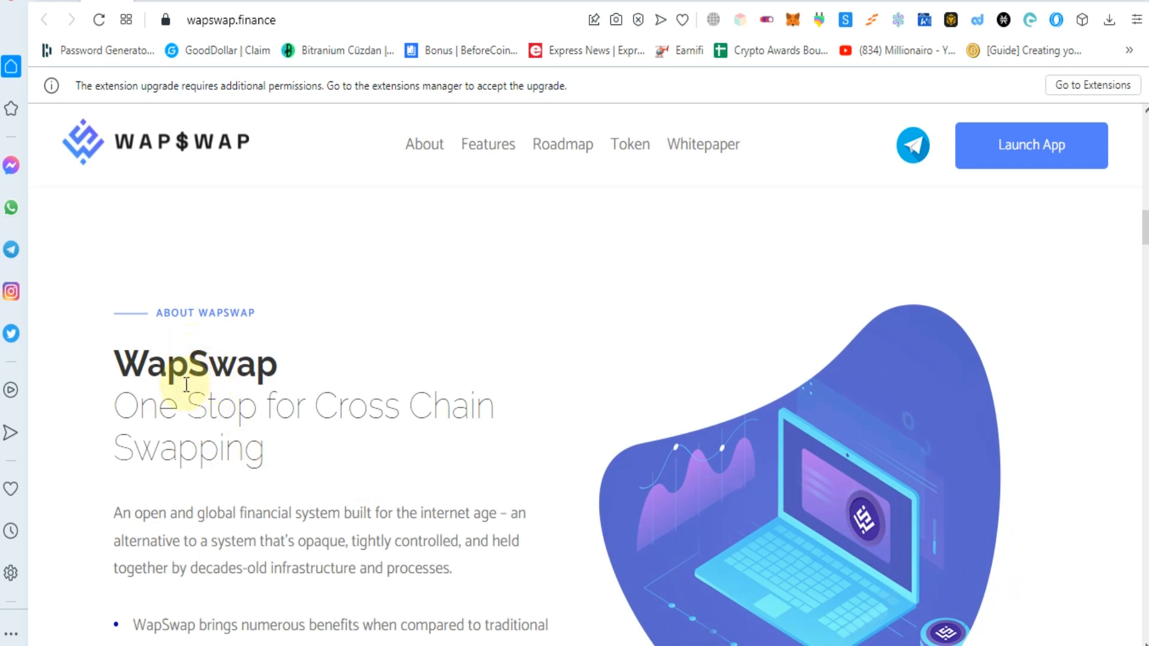
pyautogui.moveTo(496, 427)
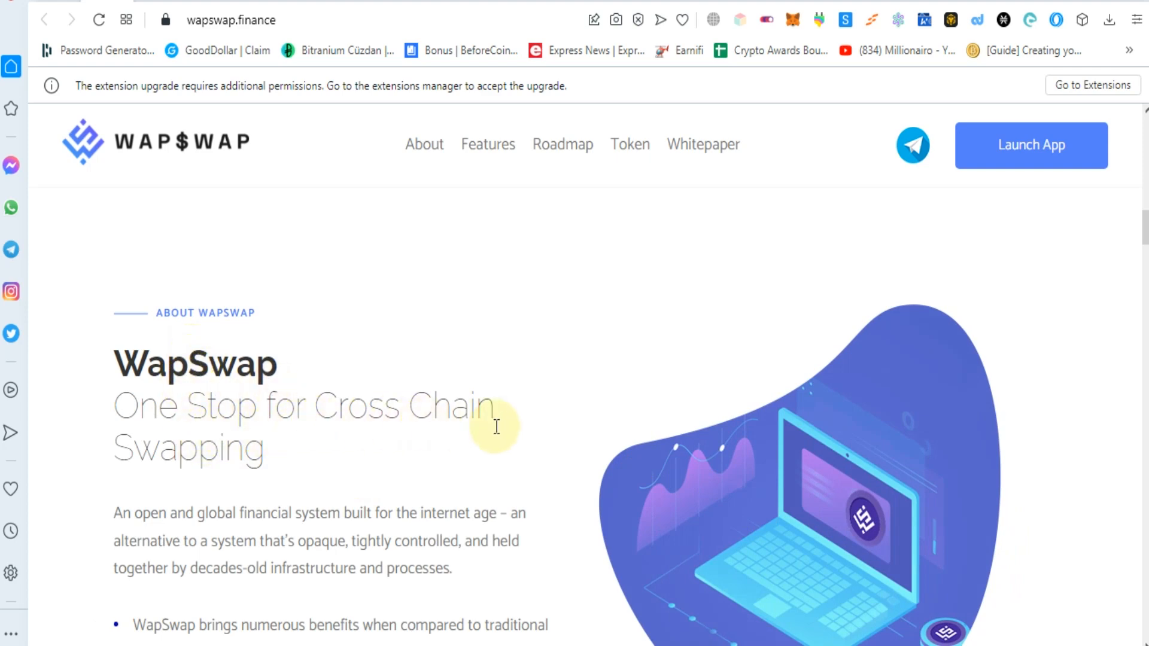
# Scroll to the Farming & Staking services covering Liquidity Pools and Swapping.
pyautogui.scroll(-3)
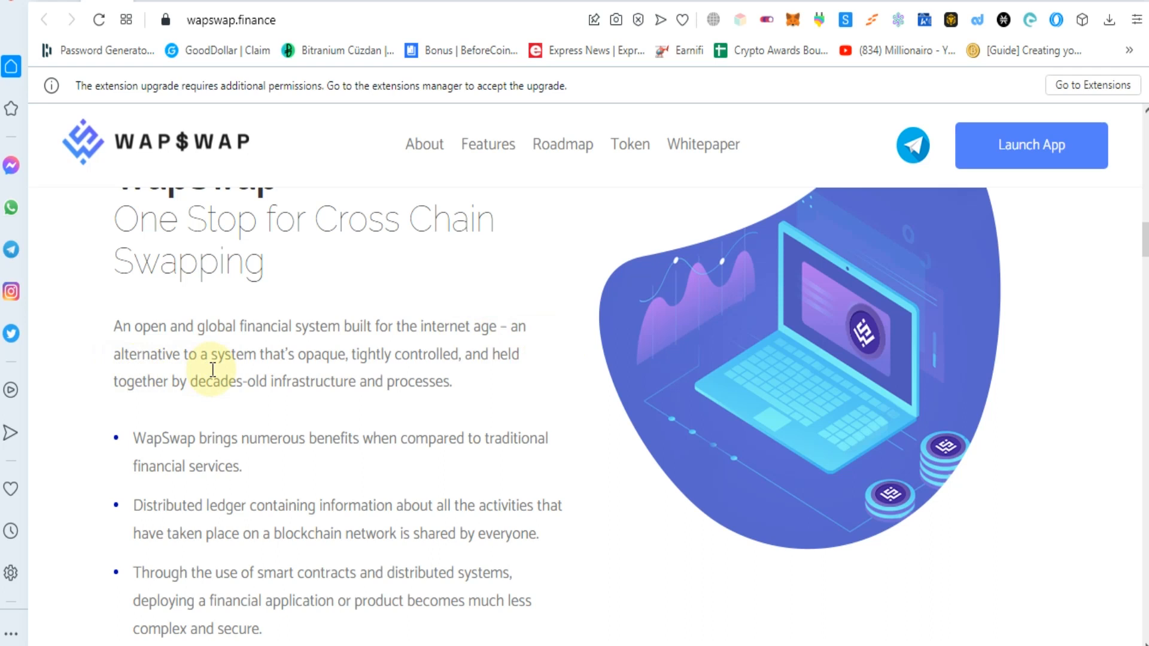
pyautogui.moveTo(310, 379)
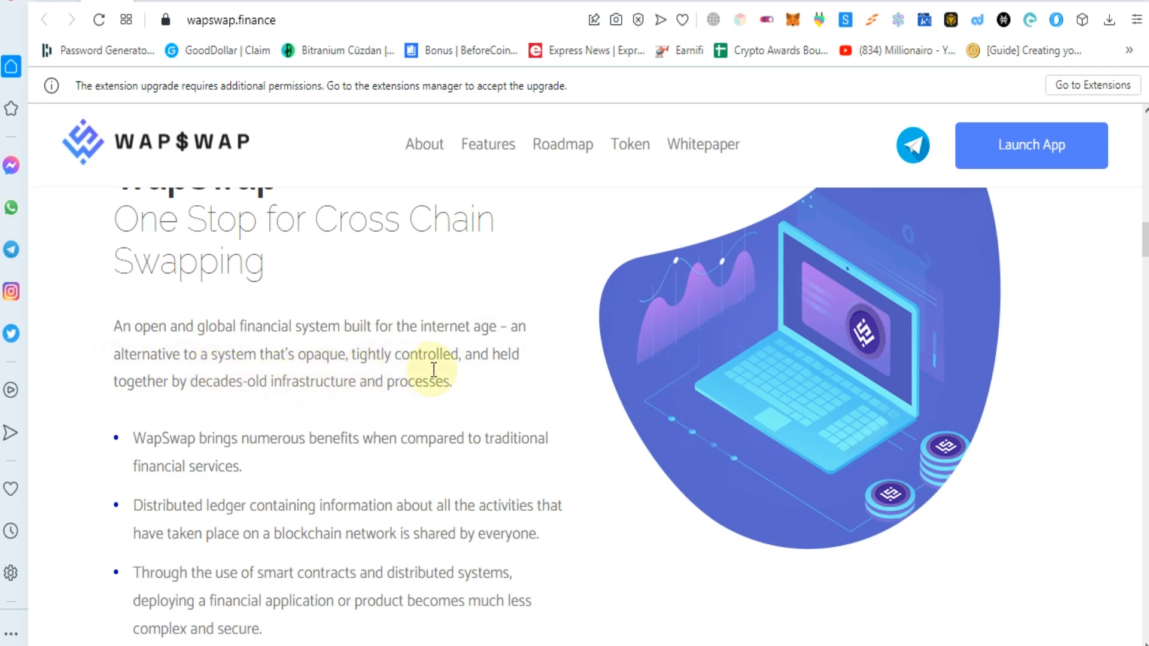
pyautogui.moveTo(170, 406)
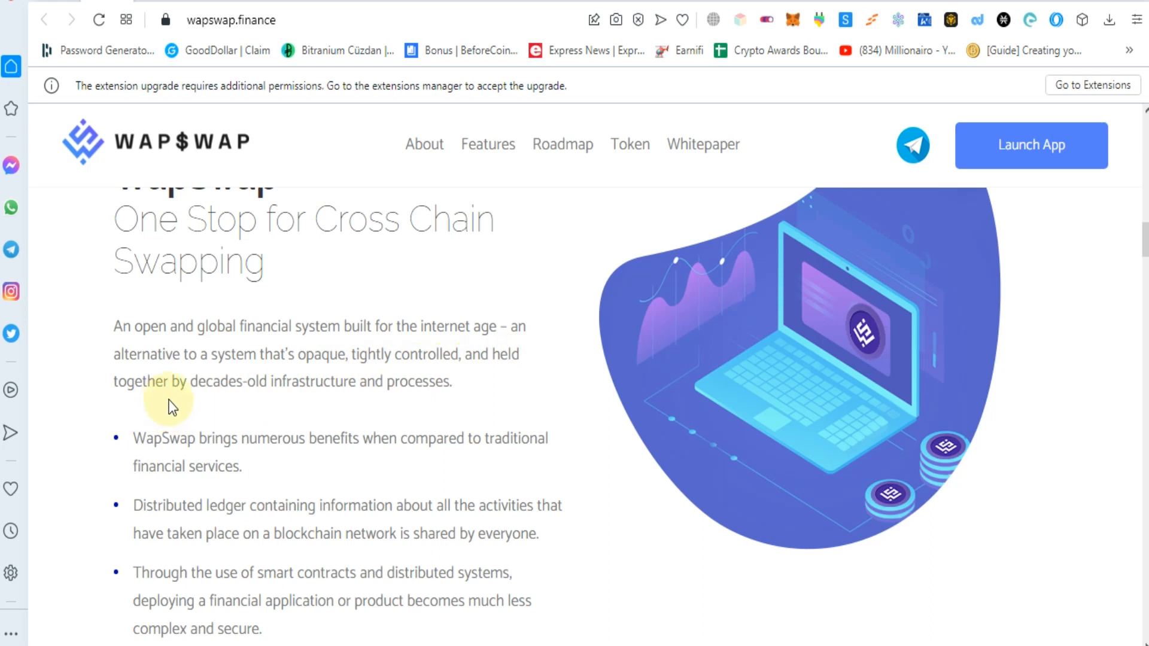
pyautogui.moveTo(285, 396)
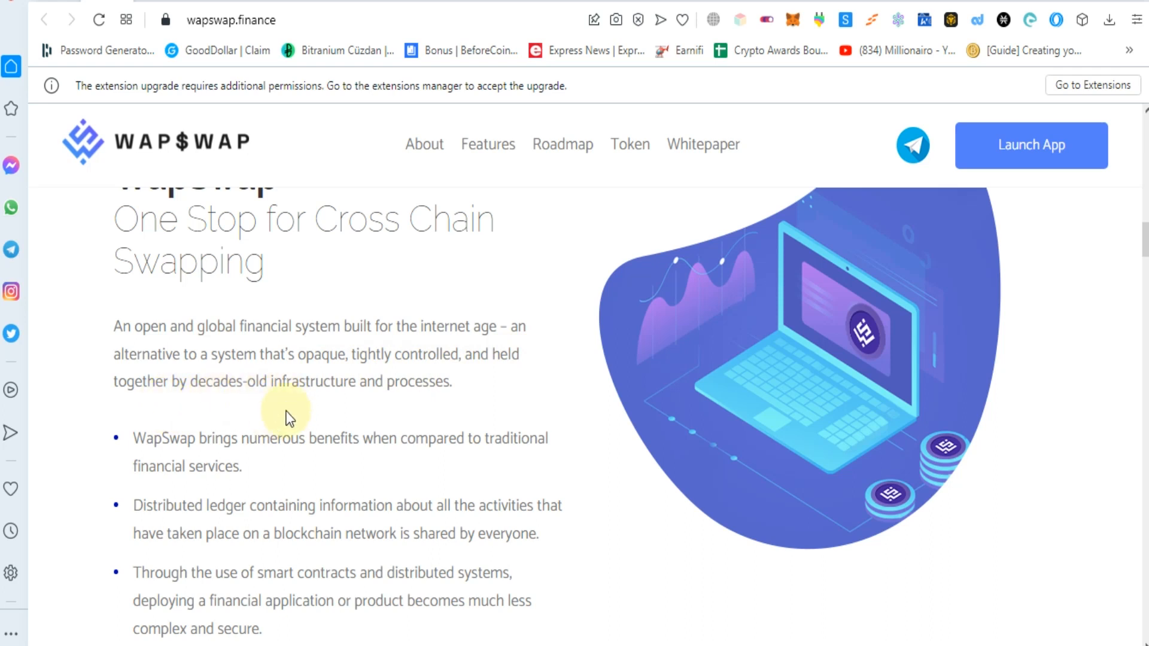
pyautogui.scroll(-3)
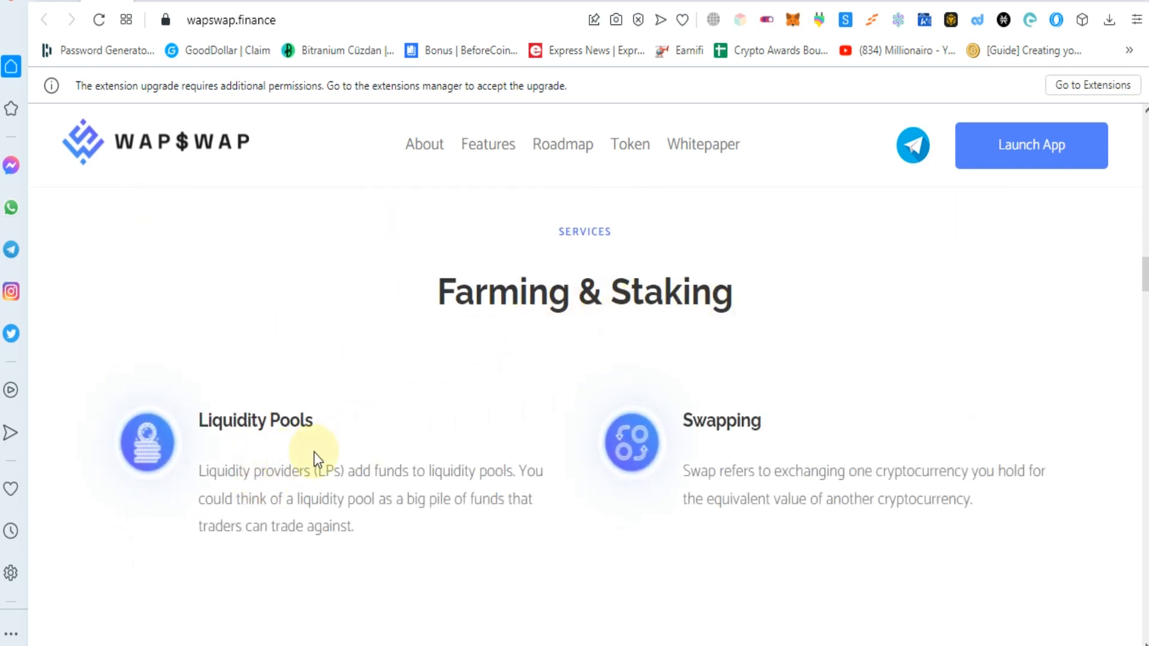
# Scroll below Liquidity Pools and Swapping to reveal Staking Pools and Farming.
pyautogui.scroll(-3)
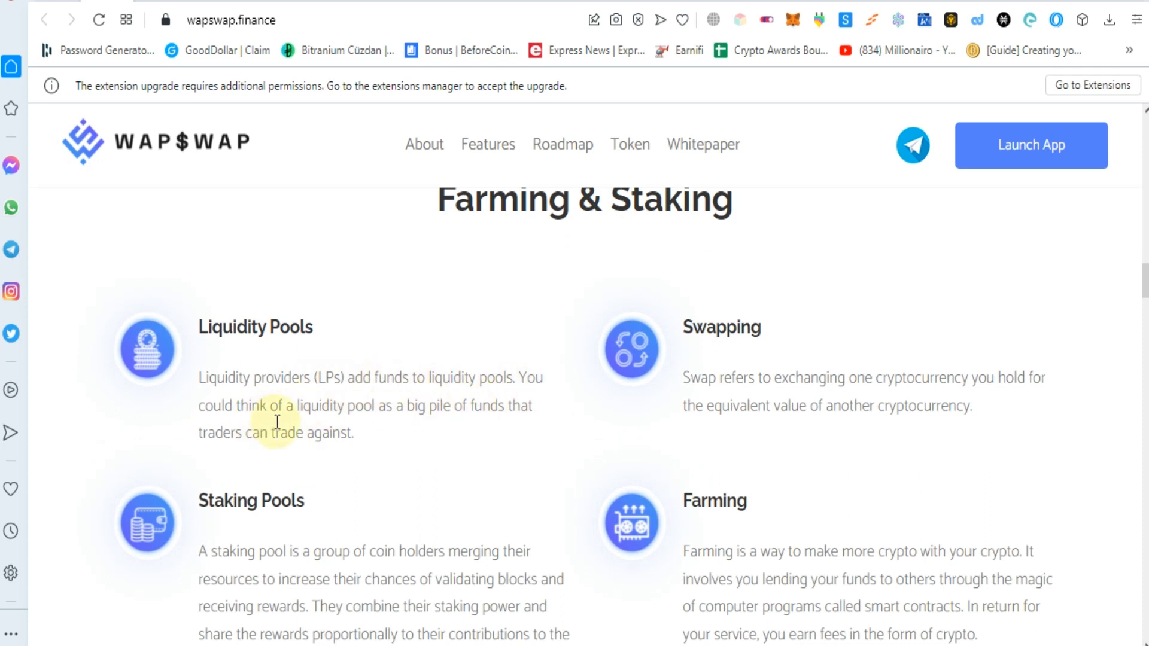
pyautogui.moveTo(408, 427)
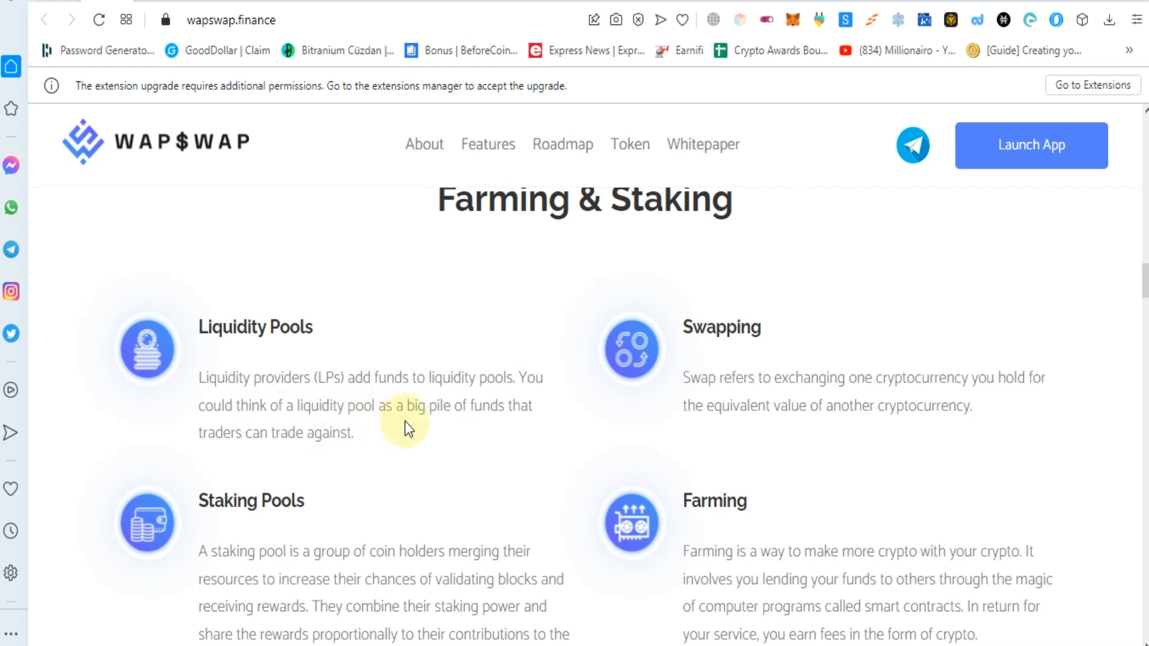
pyautogui.moveTo(509, 431)
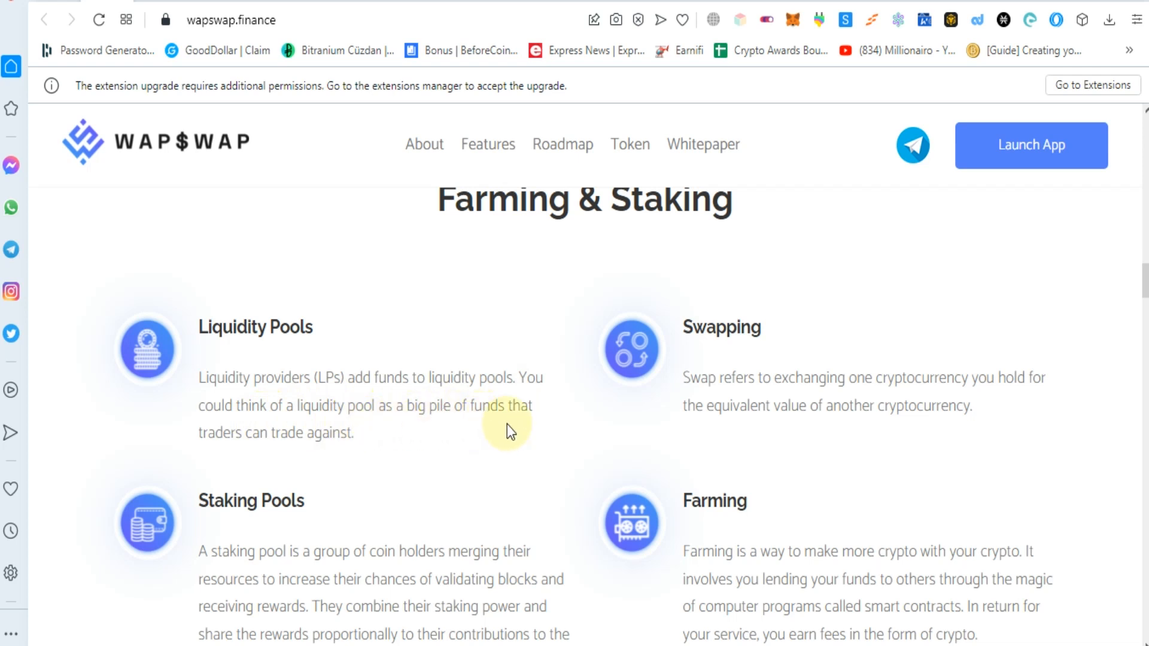
pyautogui.moveTo(292, 458)
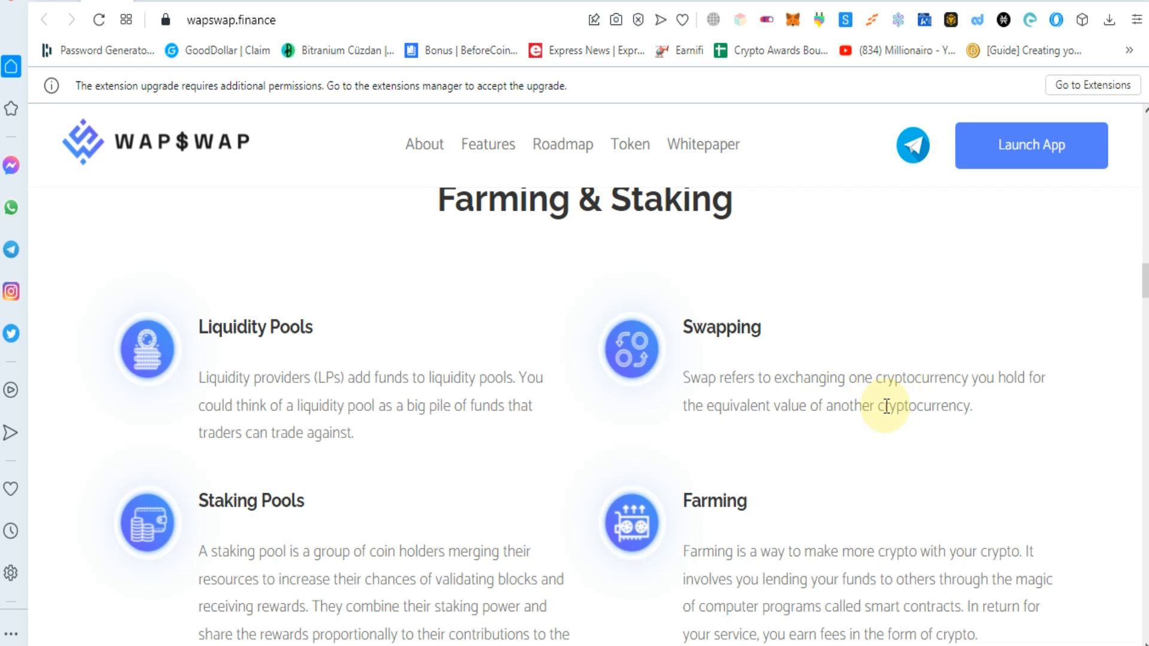
pyautogui.moveTo(839, 440)
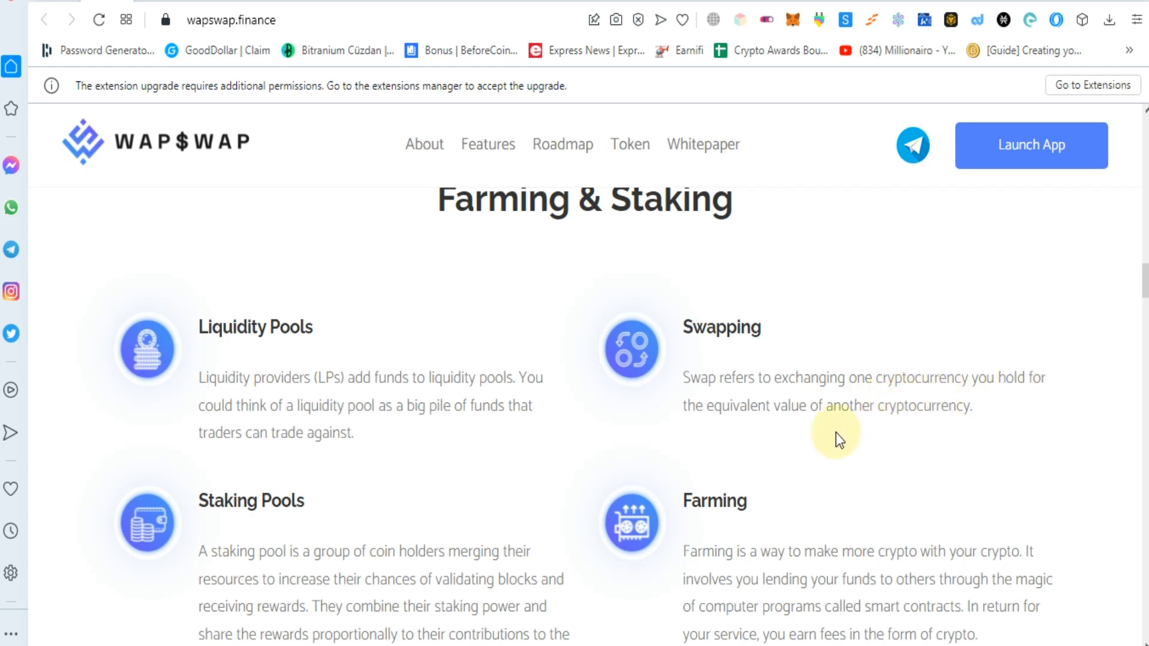
pyautogui.moveTo(959, 420)
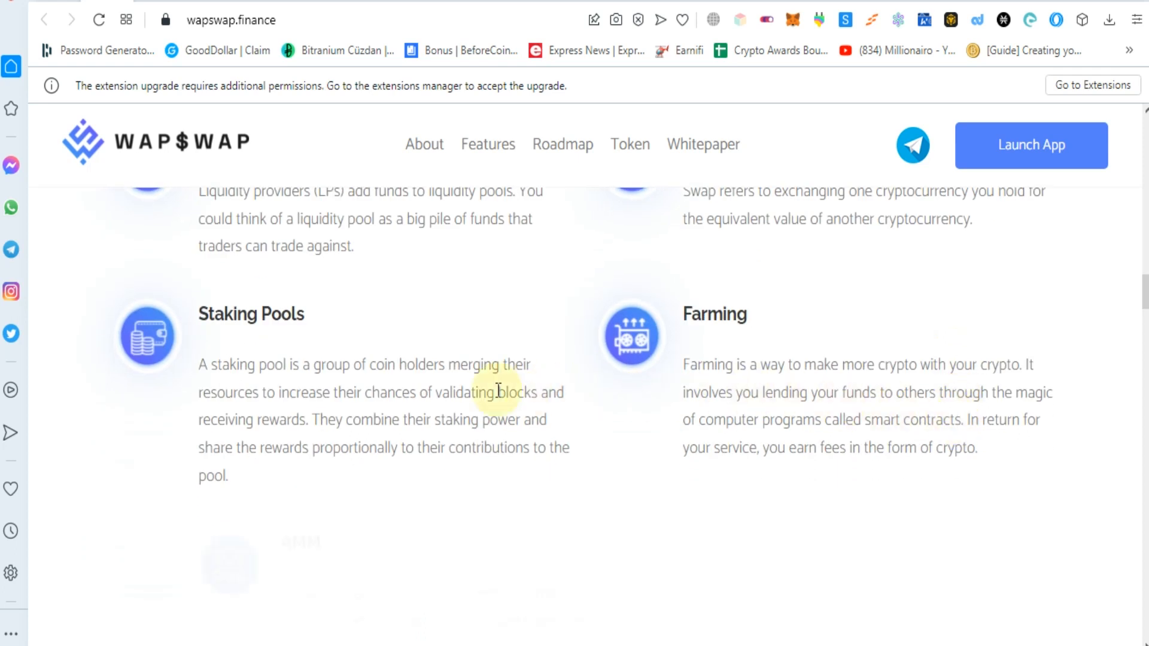
pyautogui.scroll(-3)
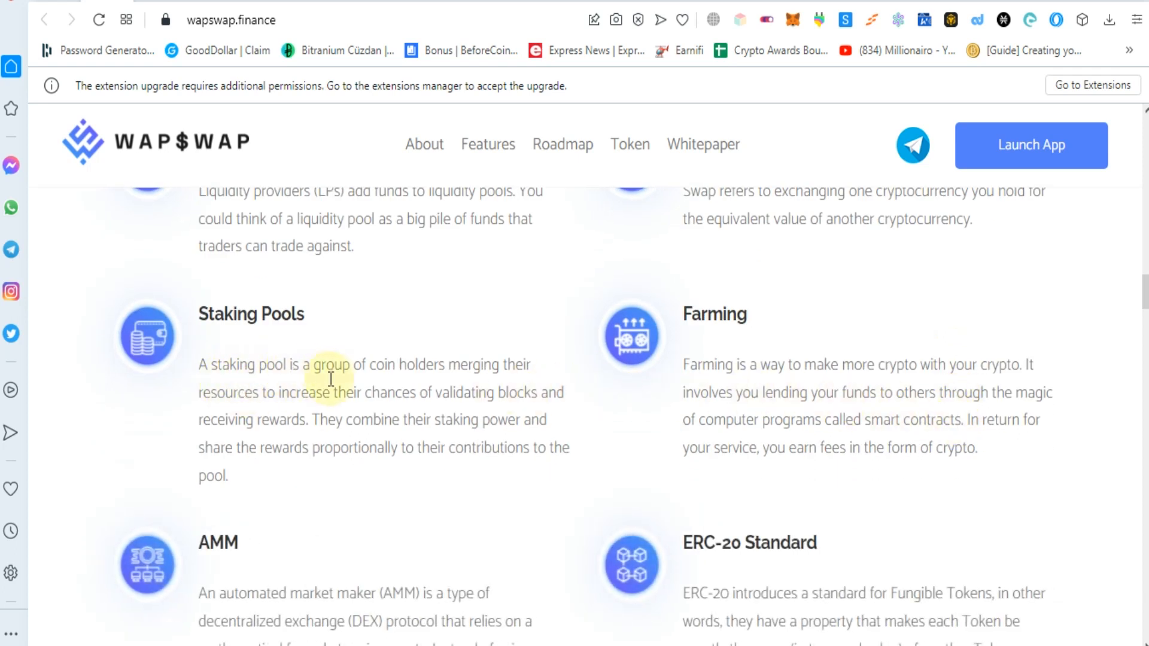
pyautogui.moveTo(519, 384)
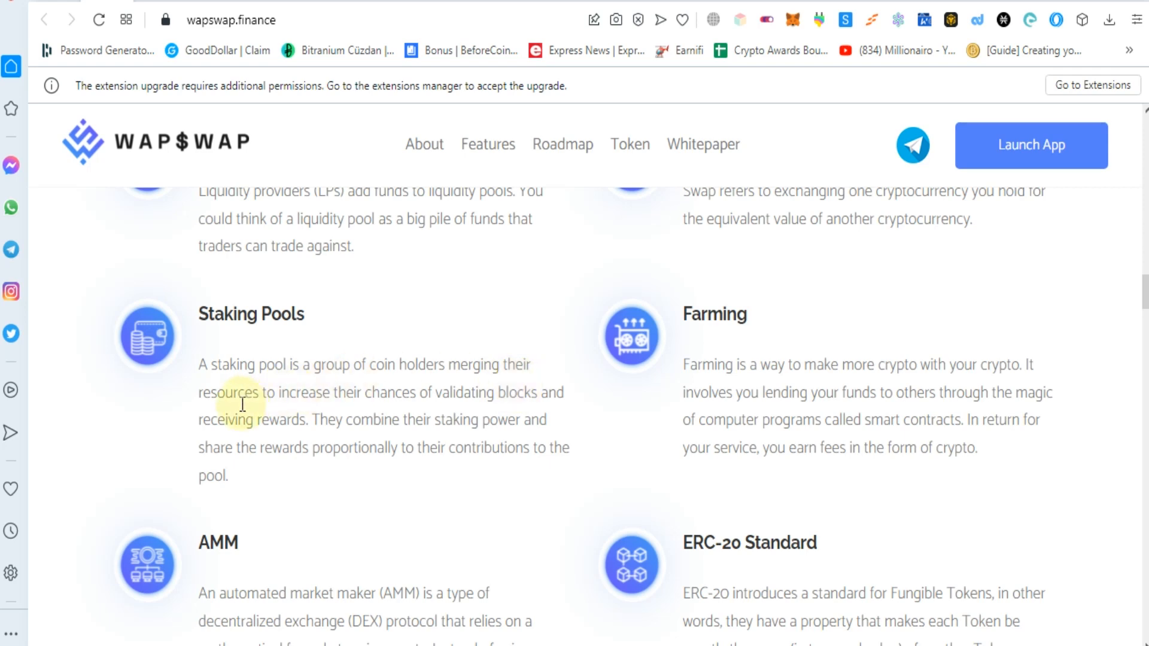
pyautogui.moveTo(401, 410)
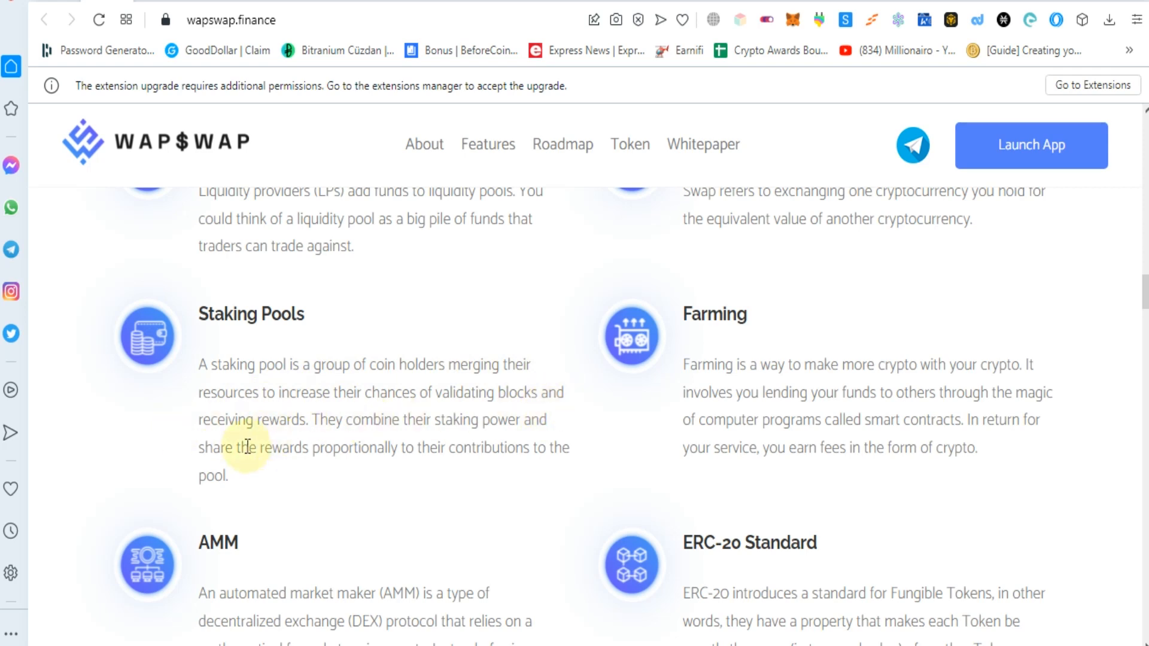
pyautogui.moveTo(424, 431)
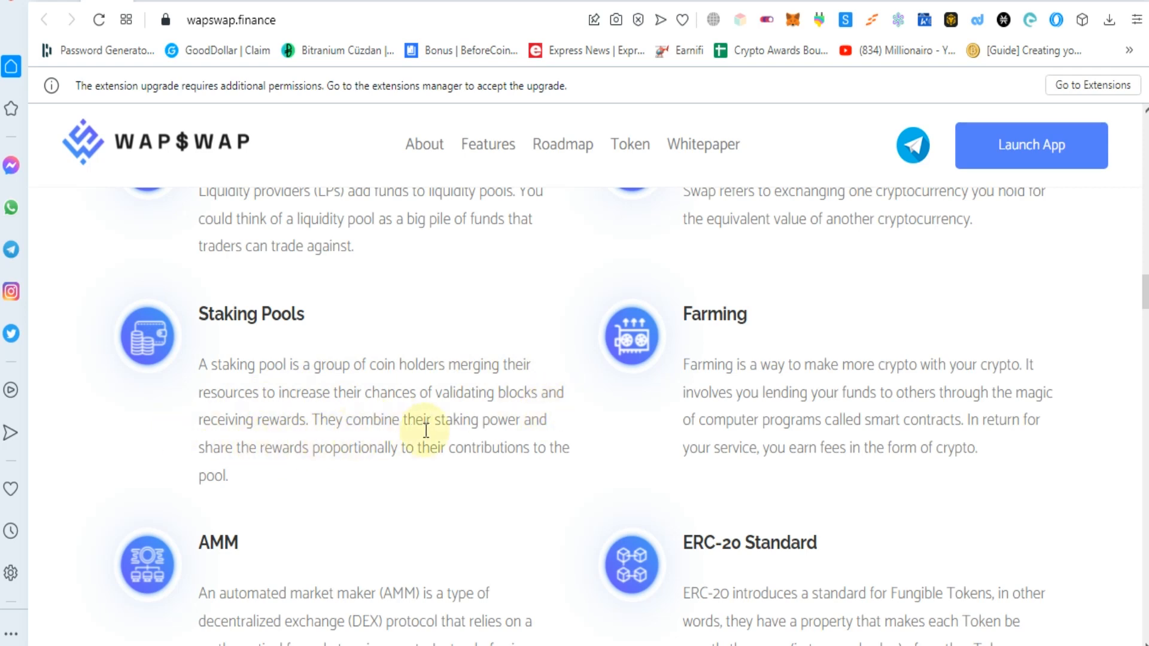
pyautogui.moveTo(517, 437)
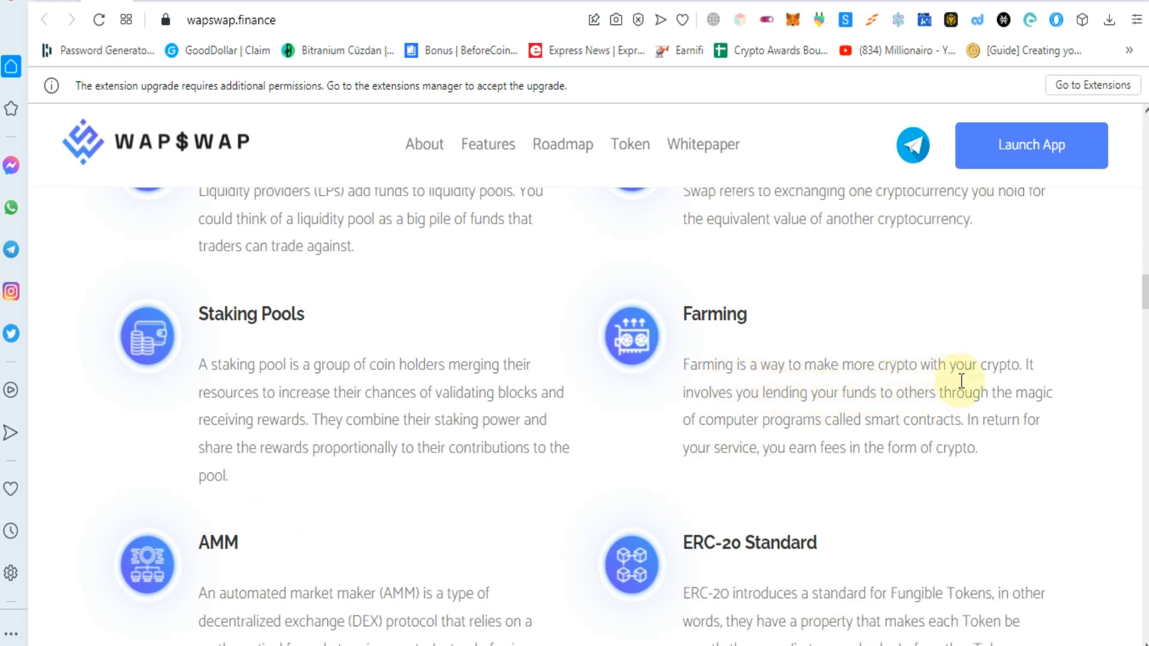
pyautogui.moveTo(802, 411)
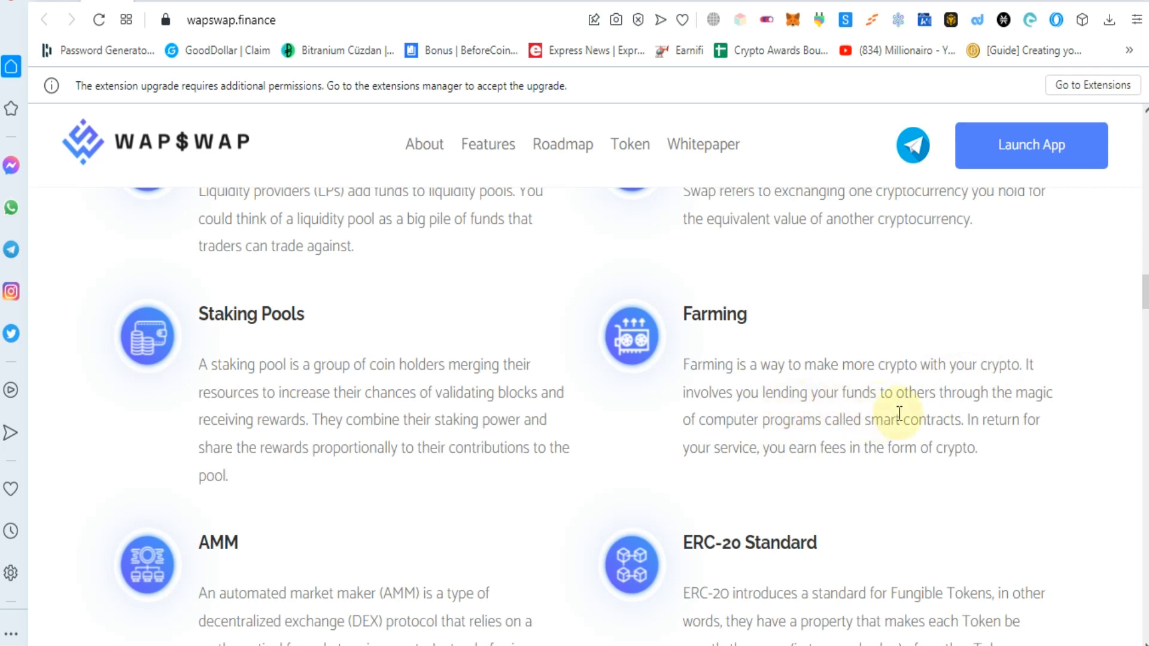
pyautogui.moveTo(909, 439)
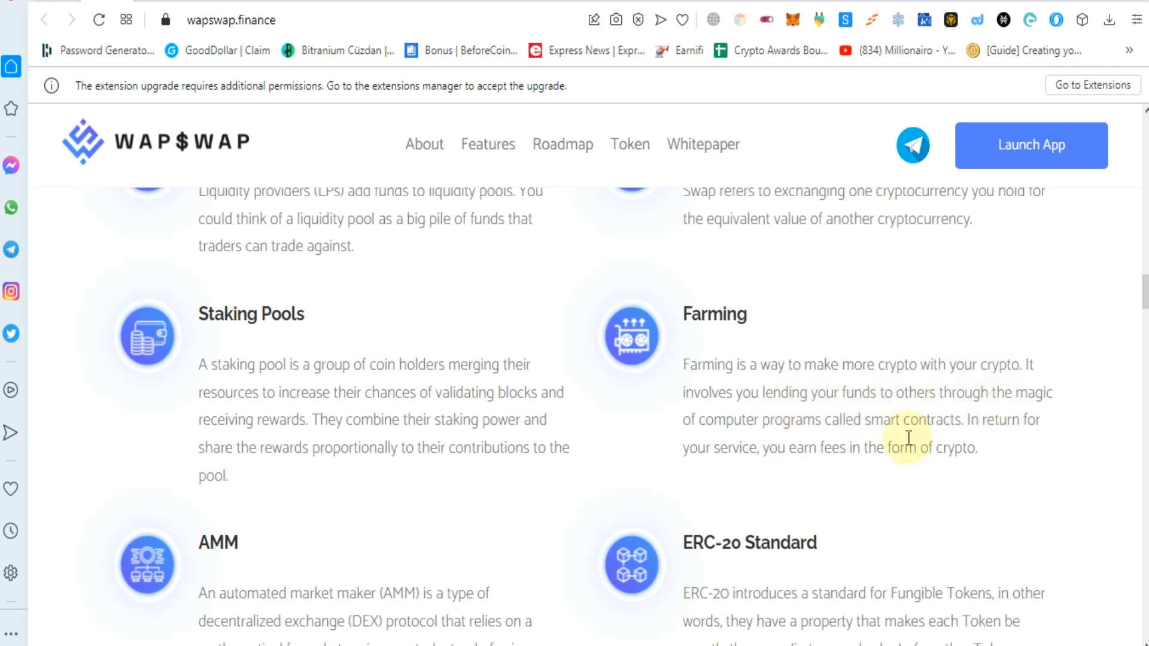
# Scroll through Statistical Data, Roadmap and How it Works sections.
pyautogui.scroll(-3)
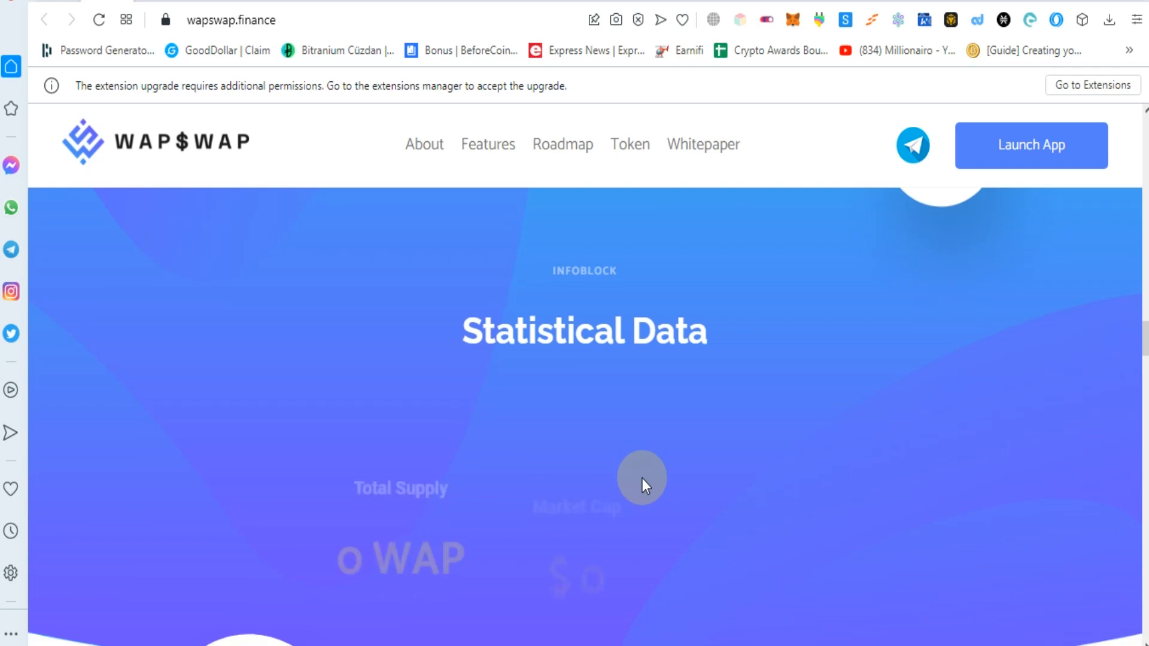
pyautogui.scroll(-3)
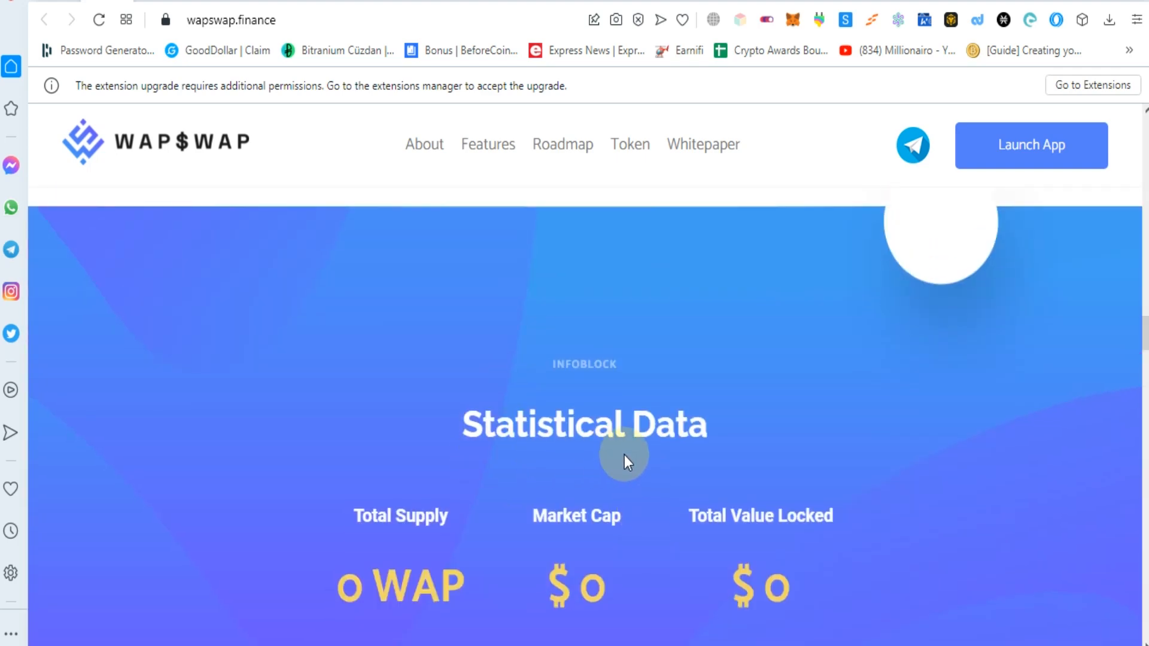
pyautogui.scroll(-3)
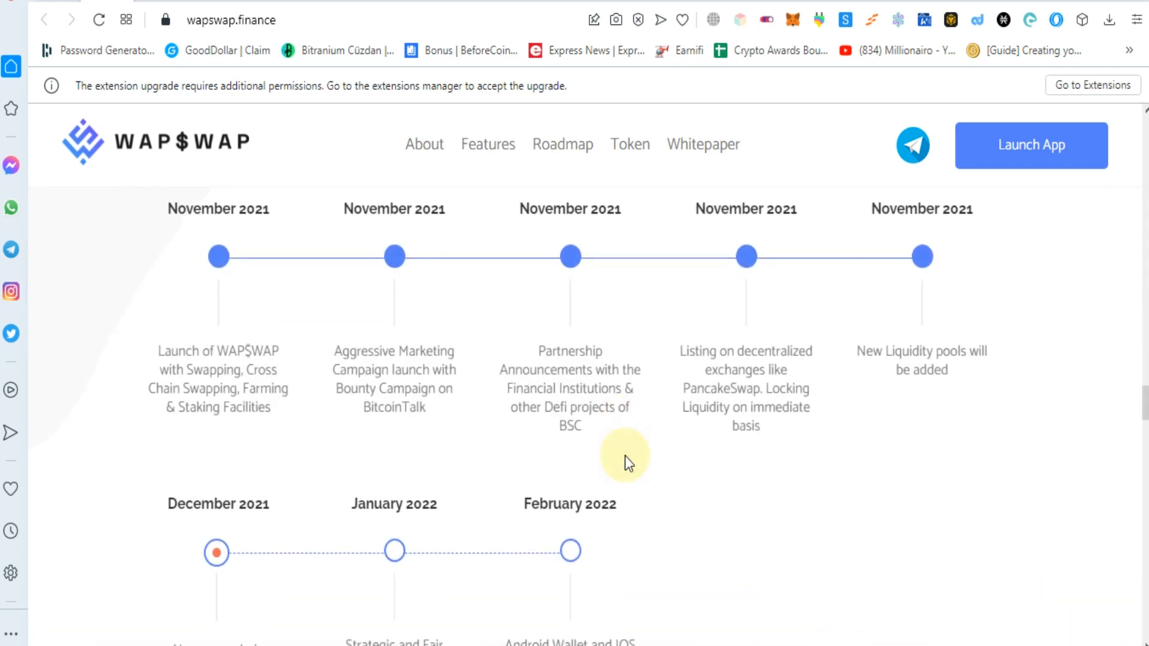
pyautogui.scroll(-3)
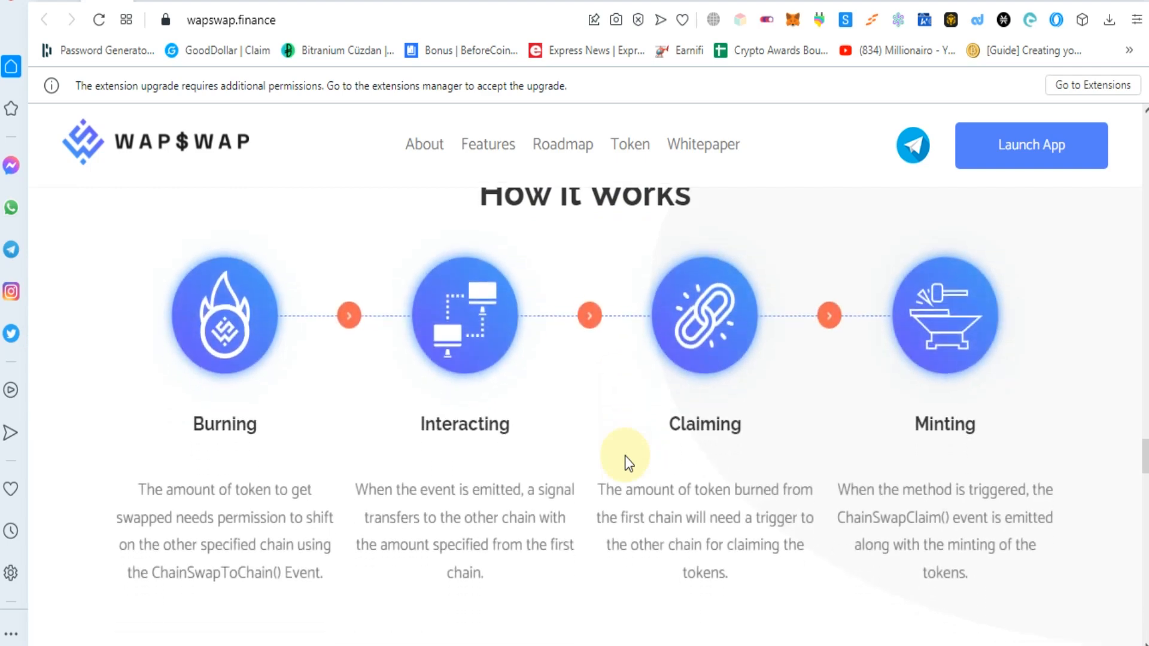
pyautogui.scroll(-3)
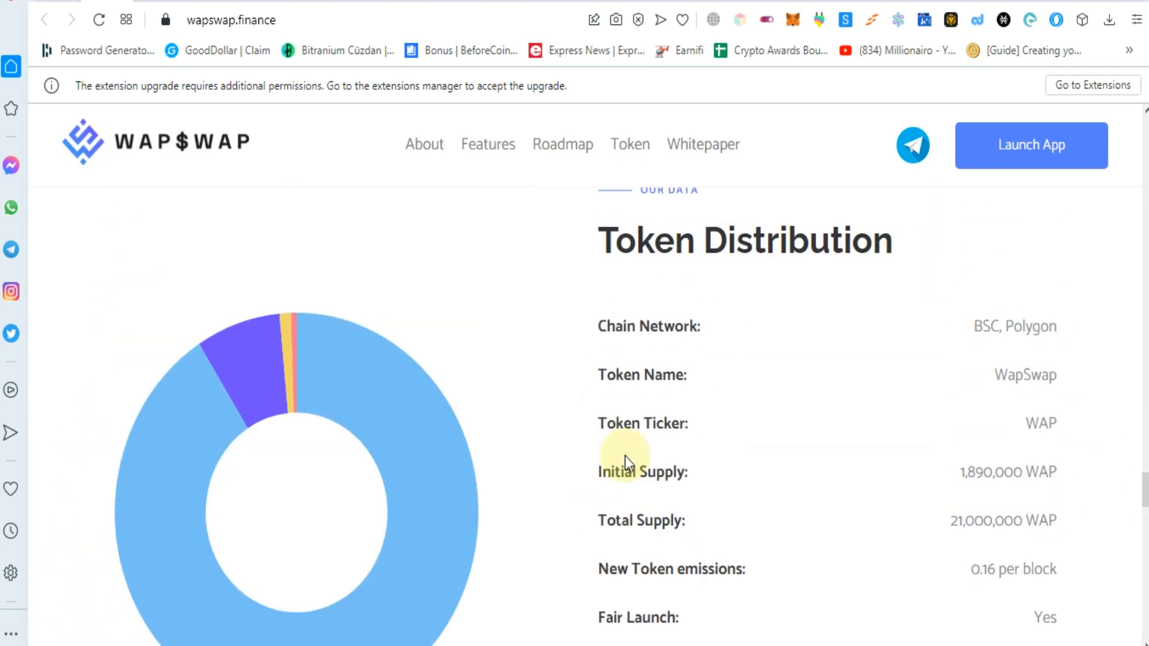
pyautogui.moveTo(846, 277)
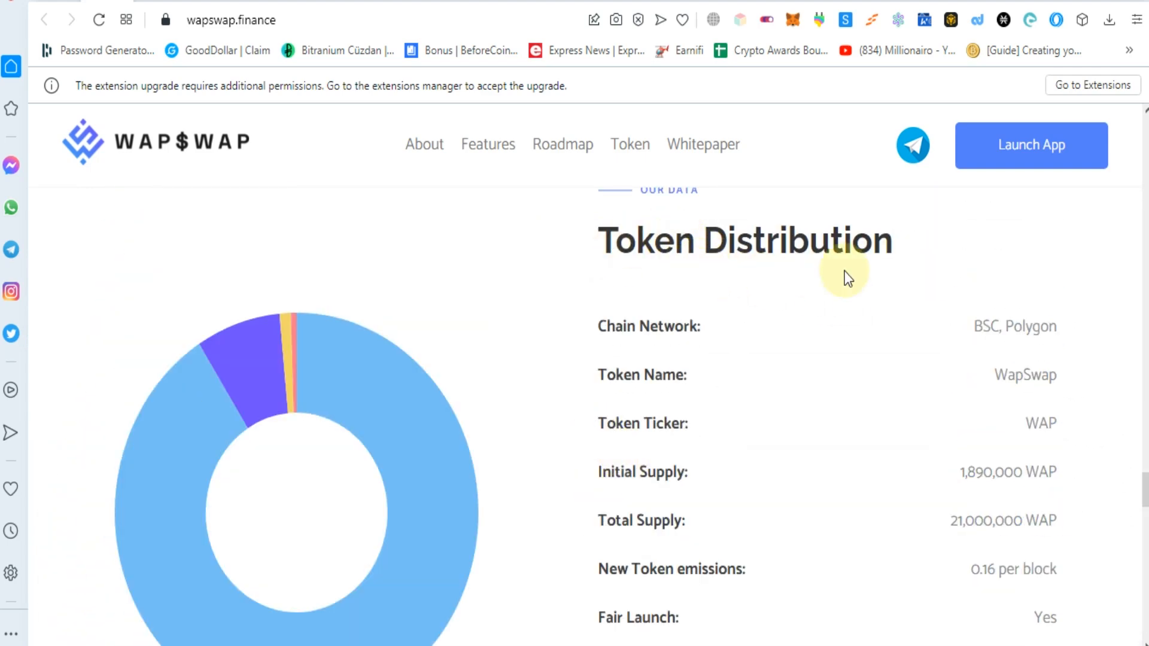
# Scroll past Token Distribution and document cards to the Get in Touch and Subscribe footer.
pyautogui.scroll(-3)
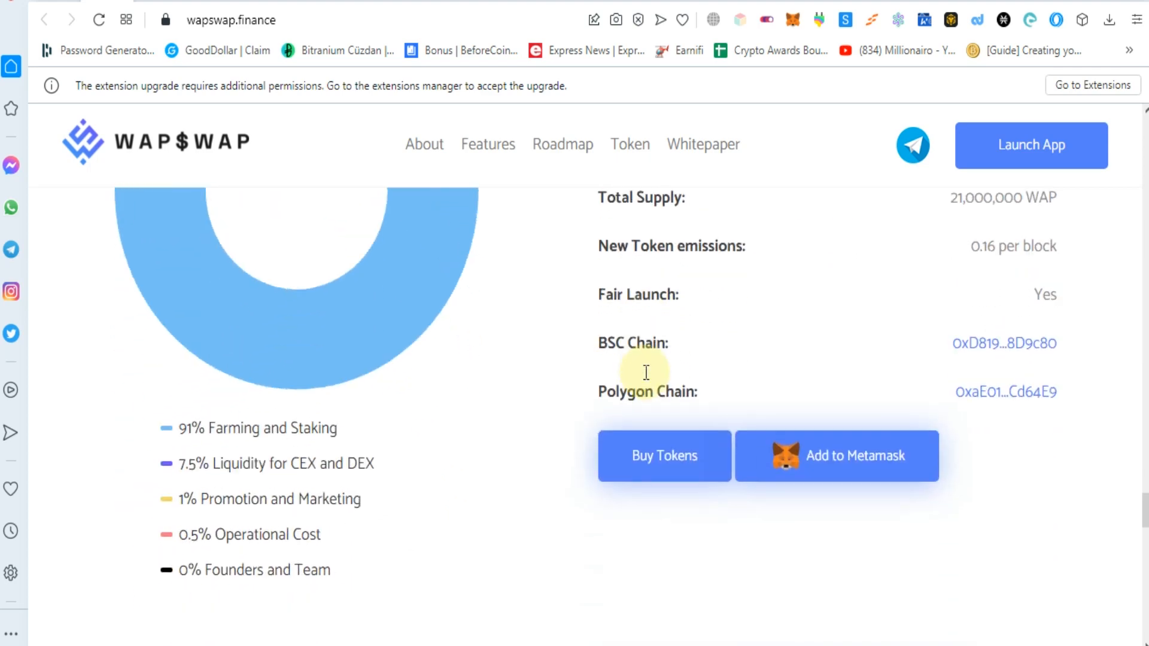
pyautogui.scroll(-3)
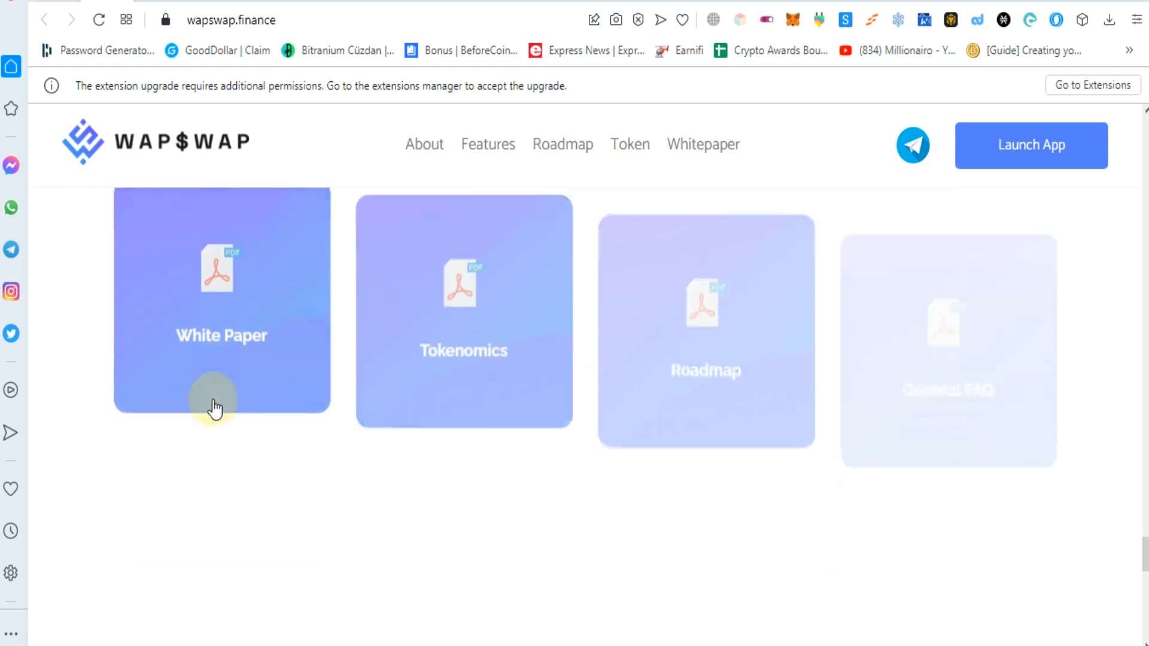
pyautogui.scroll(-3)
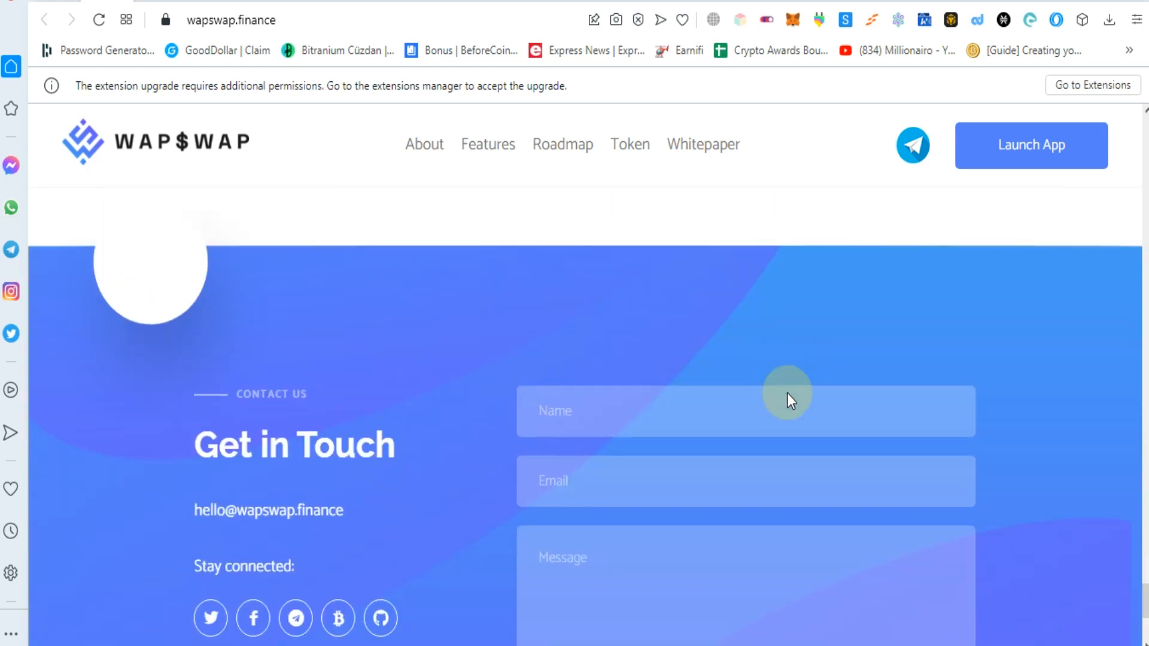
pyautogui.scroll(-3)
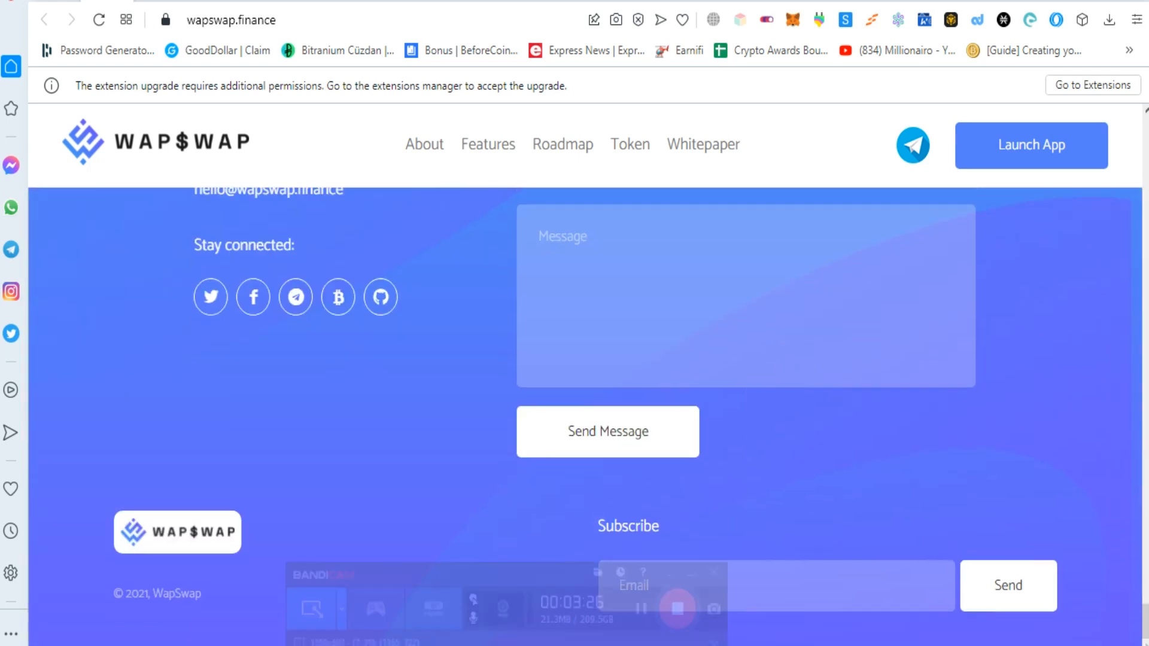